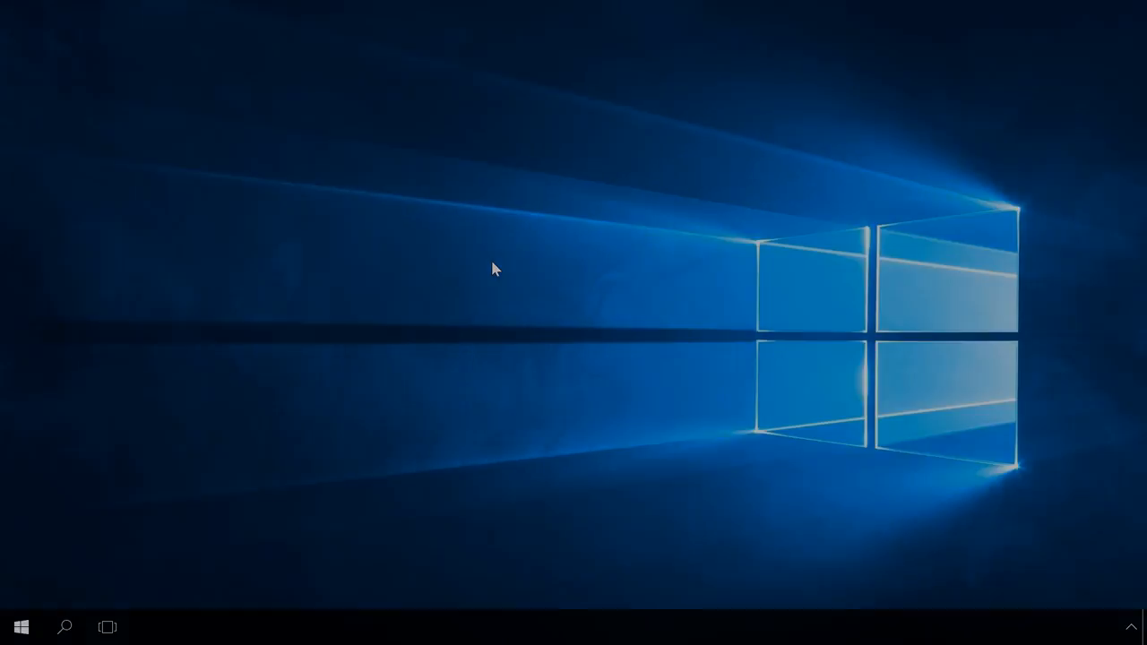
Browse hetmanrecovery.com, reaching the Partition Recovery download and a fast scan of Drive (F:)
{"action": "left_click", "coordinate": [153, 626]}
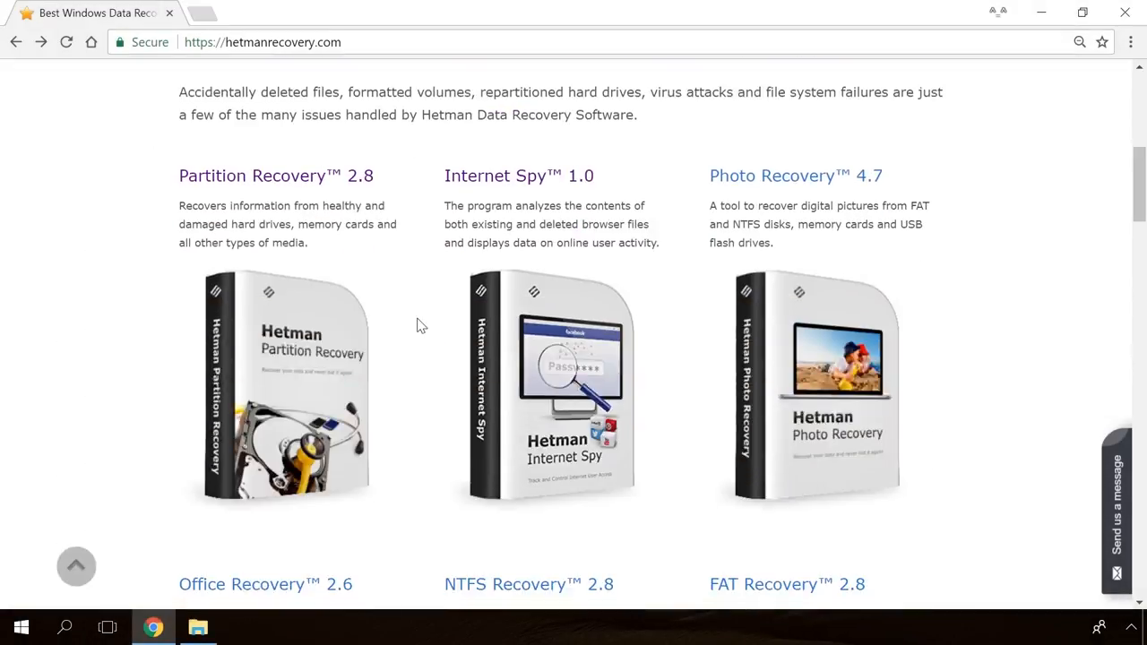
{"action": "scroll", "scroll_direction": "down", "scroll_amount": 3}
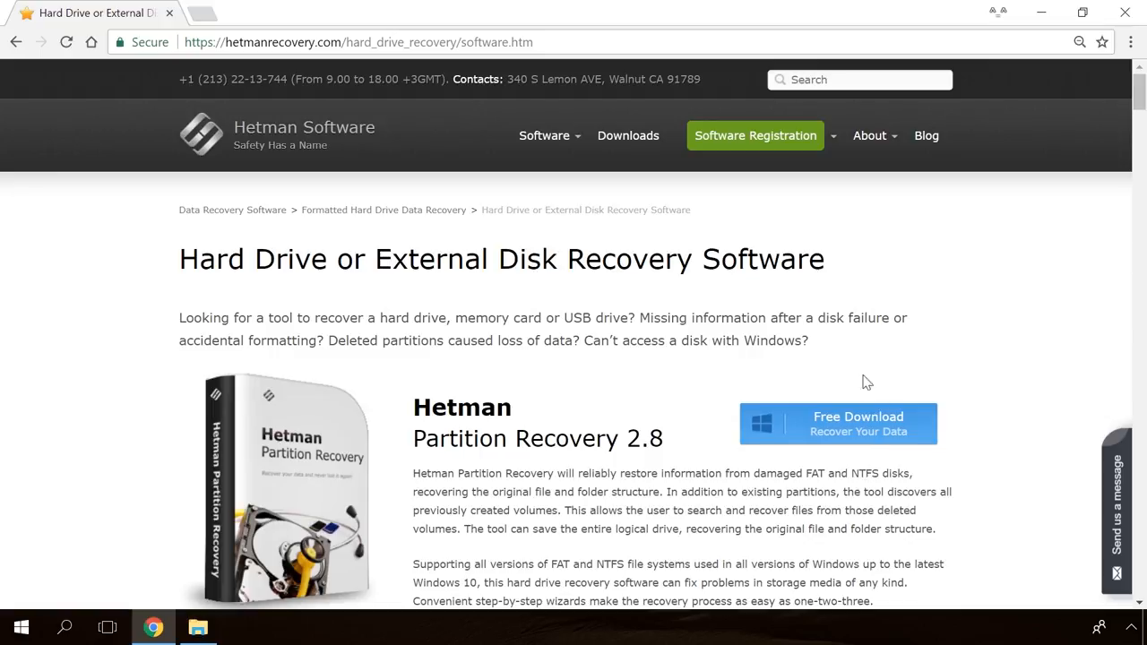
{"action": "left_click", "coordinate": [833, 423]}
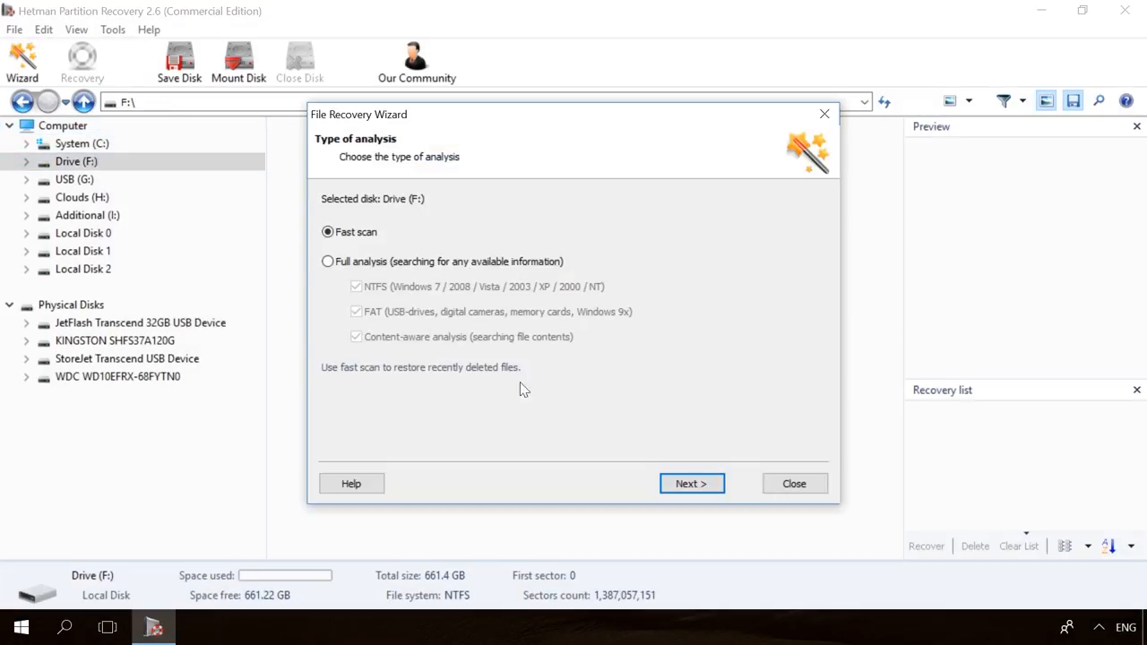
{"action": "left_click", "coordinate": [691, 483]}
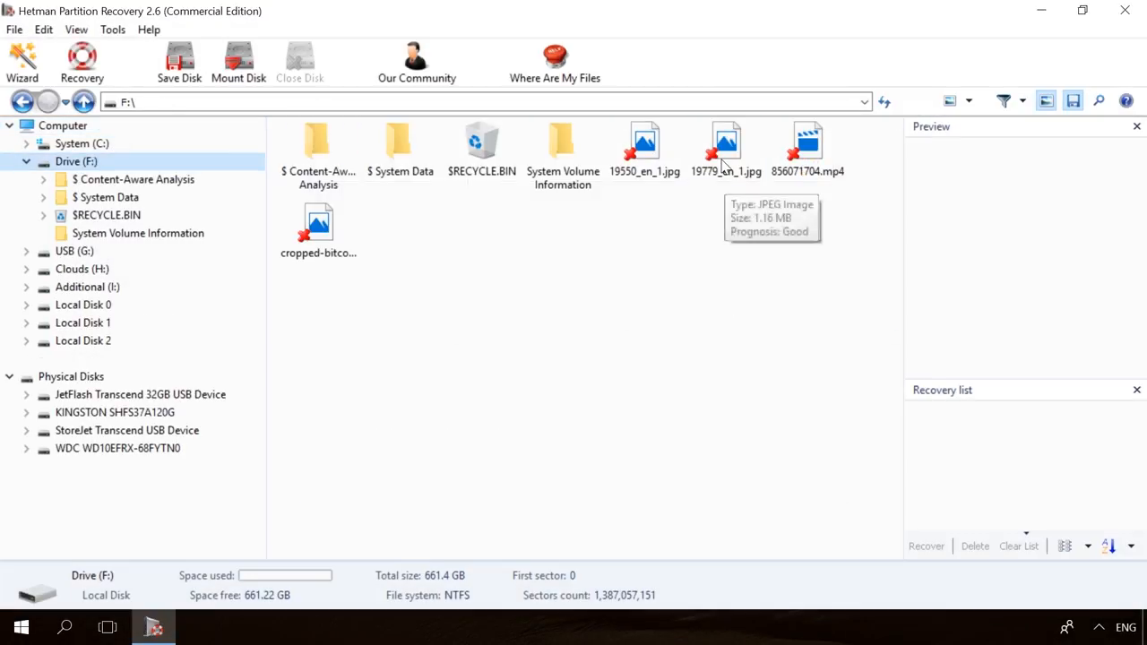
{"action": "left_click", "coordinate": [807, 148]}
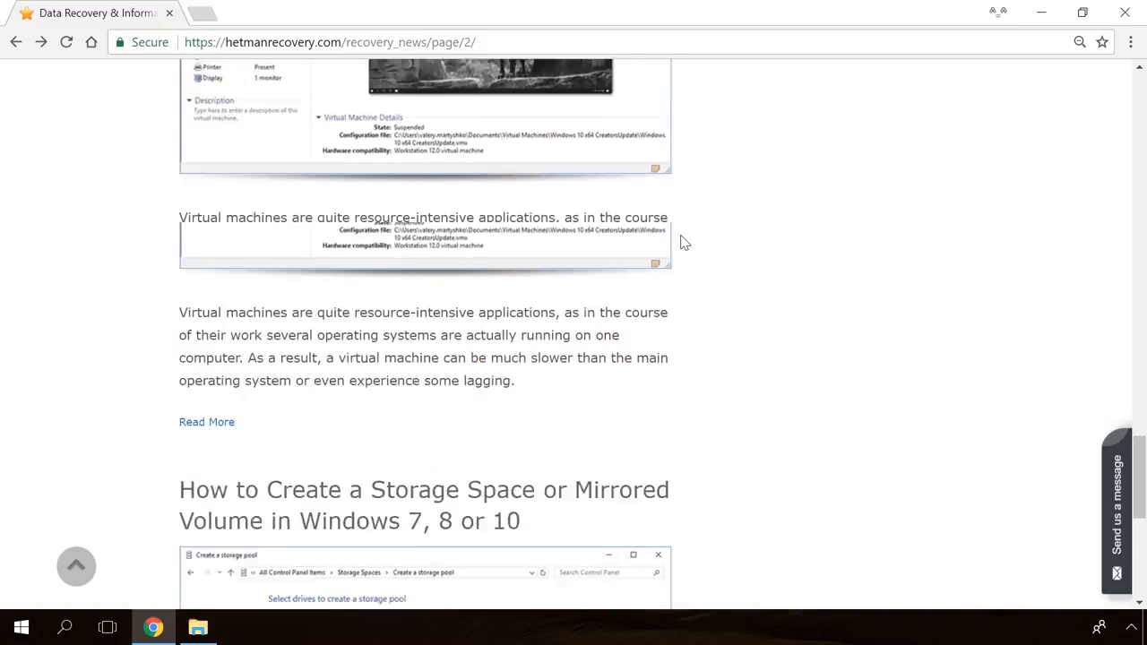
Load the "How to Fix the Error Windows Detected a Hard Disk Problem" article and scroll through it
{"action": "scroll", "scroll_direction": "down", "scroll_amount": 3}
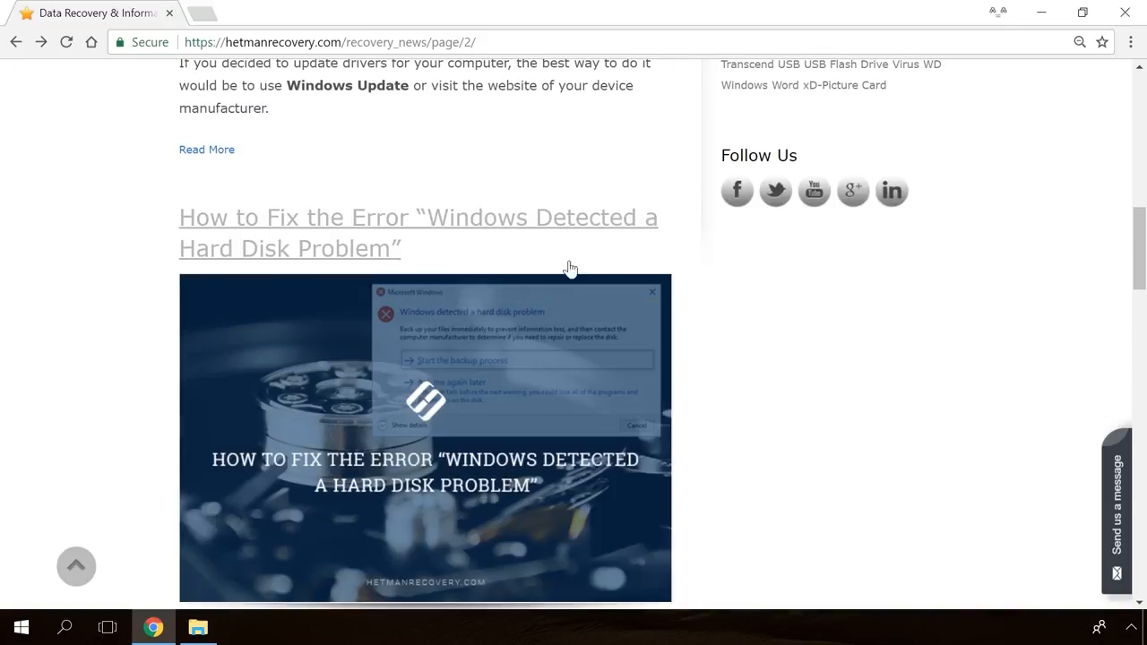
{"action": "left_click", "coordinate": [417, 233]}
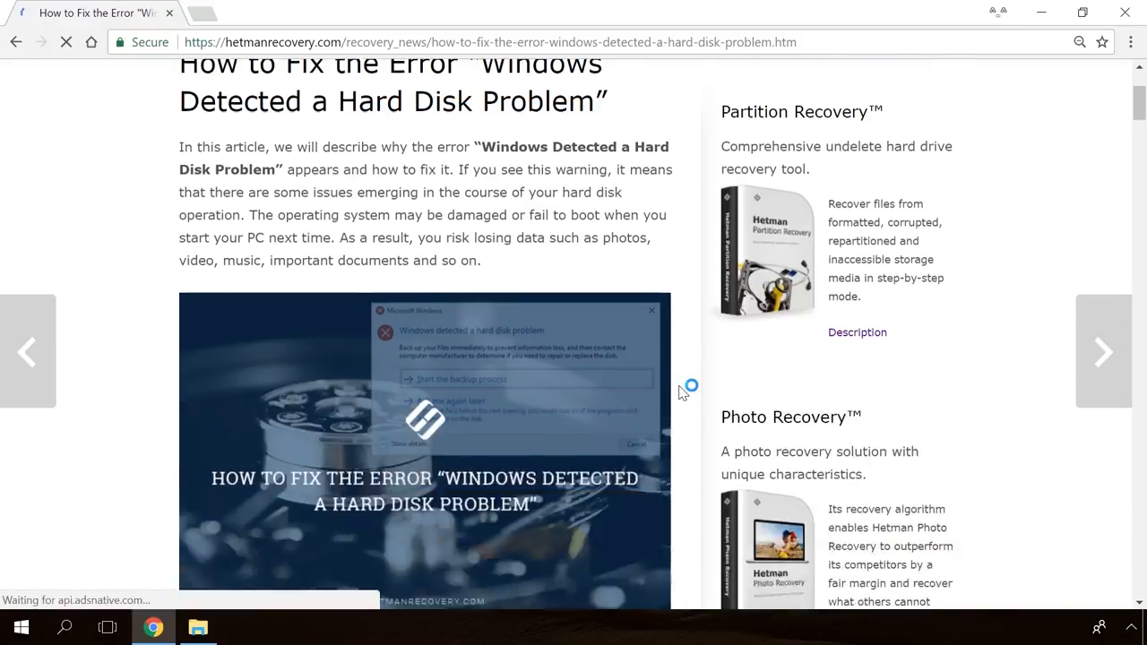
{"action": "scroll", "scroll_direction": "down", "scroll_amount": 3}
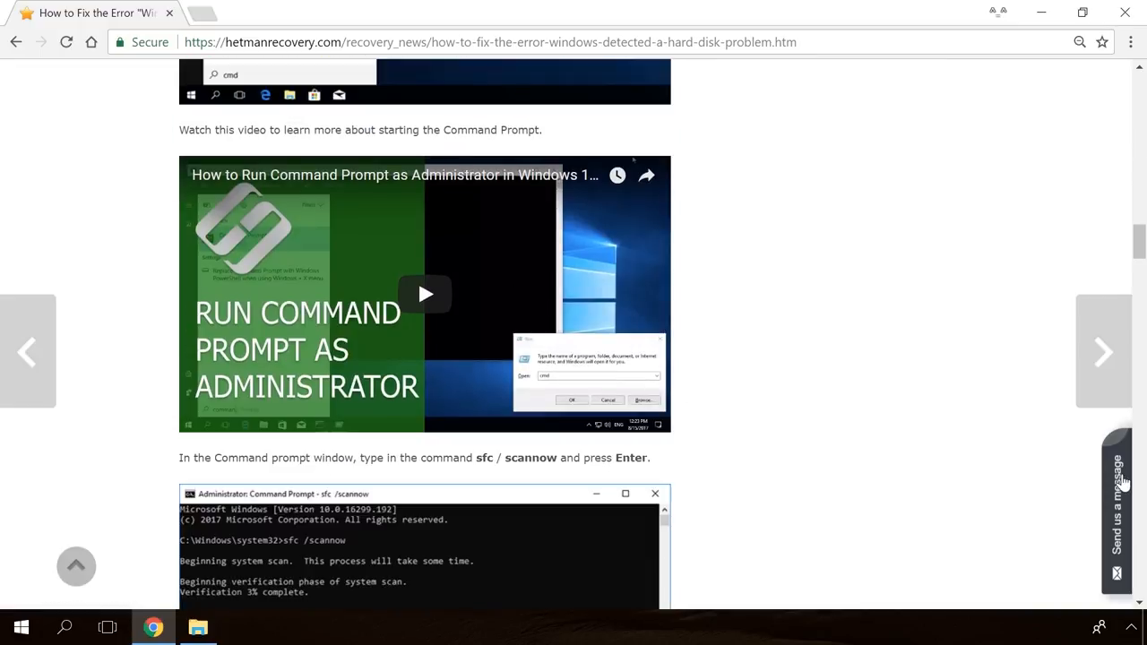
{"action": "type", "text": "He"}
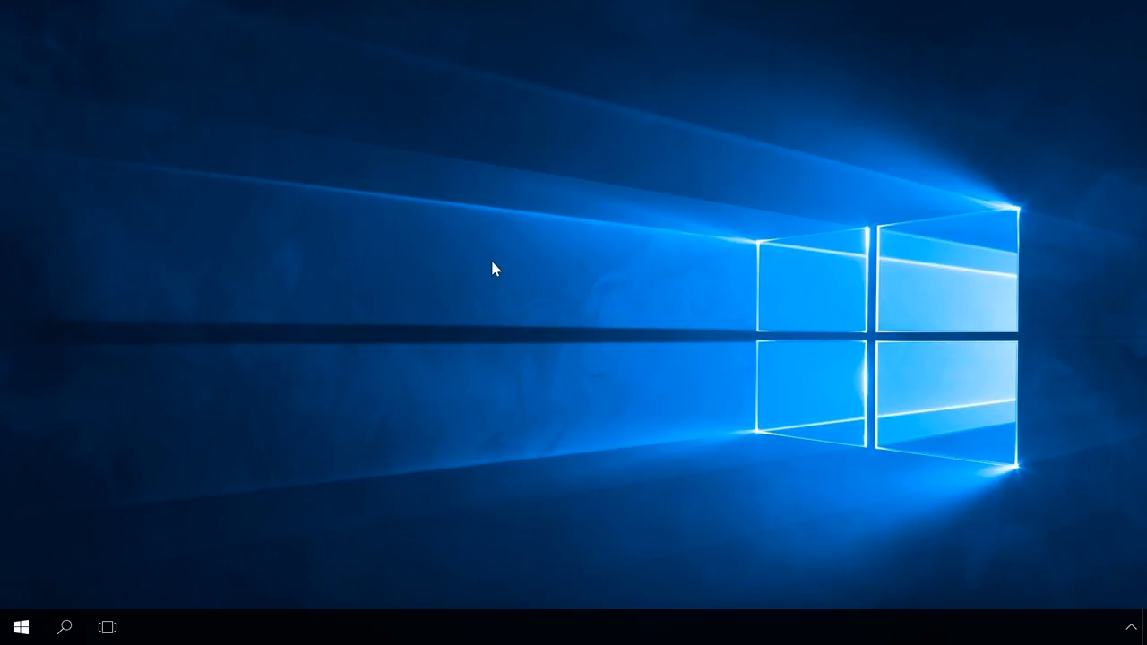
Launch File Explorer from the taskbar showing Quick access frequent folders, then close it
{"action": "left_click", "coordinate": [131, 633]}
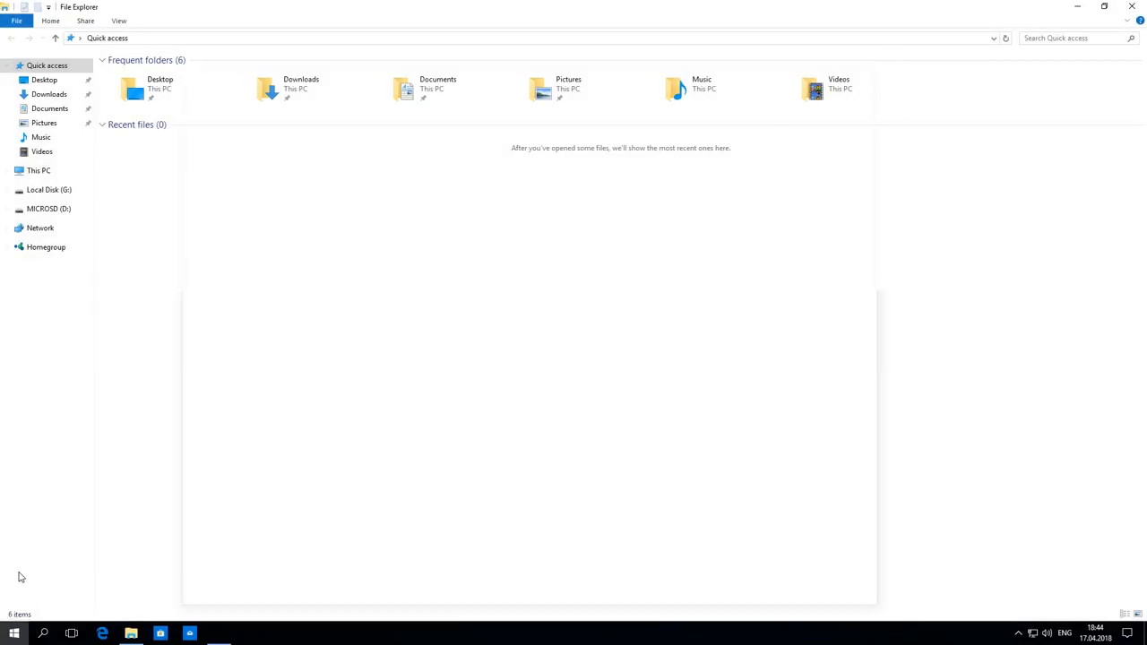
{"action": "left_click", "coordinate": [13, 633]}
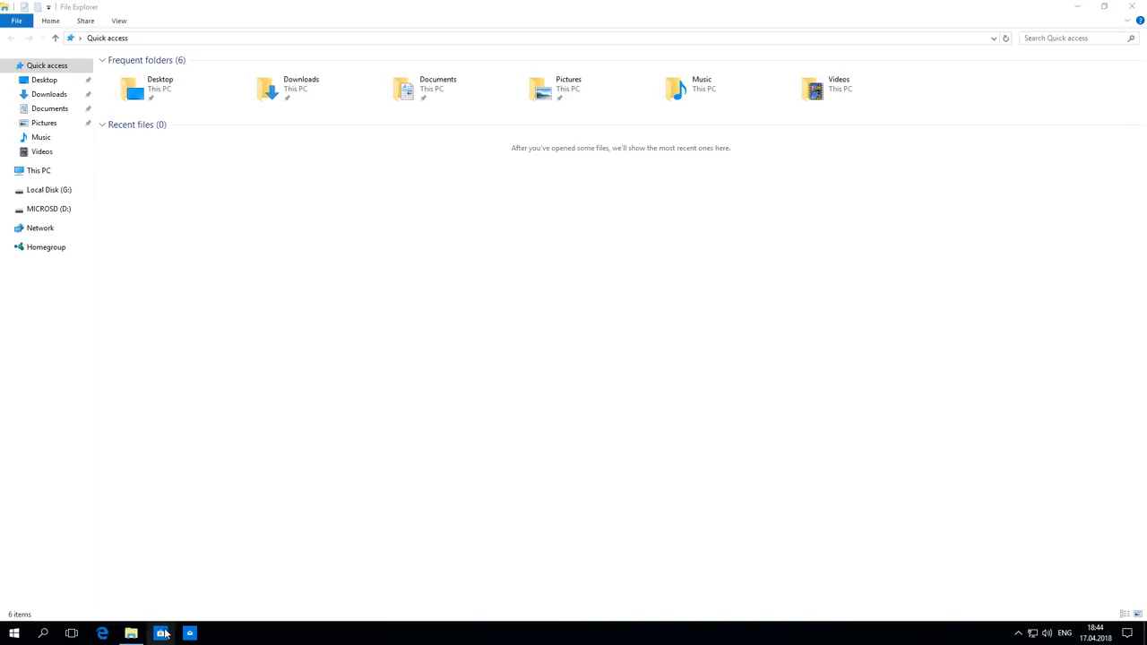
{"action": "double_click", "coordinate": [125, 86]}
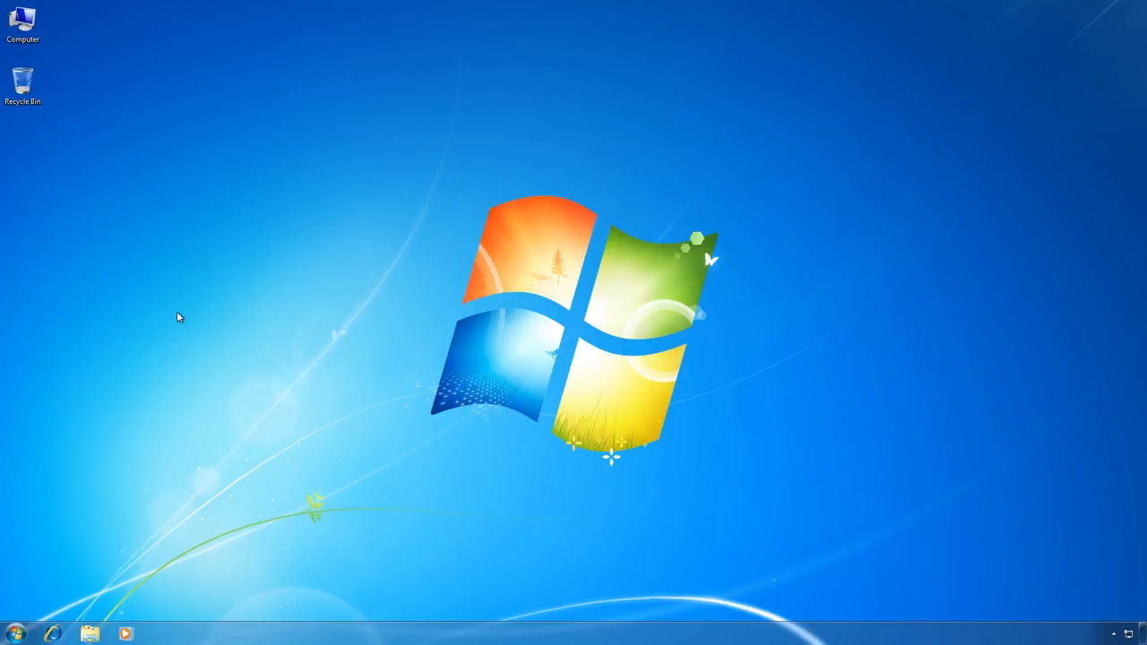
From Start reach Control Panel and enter "Add or remove user accounts" under User Accounts
{"action": "left_click", "coordinate": [14, 634]}
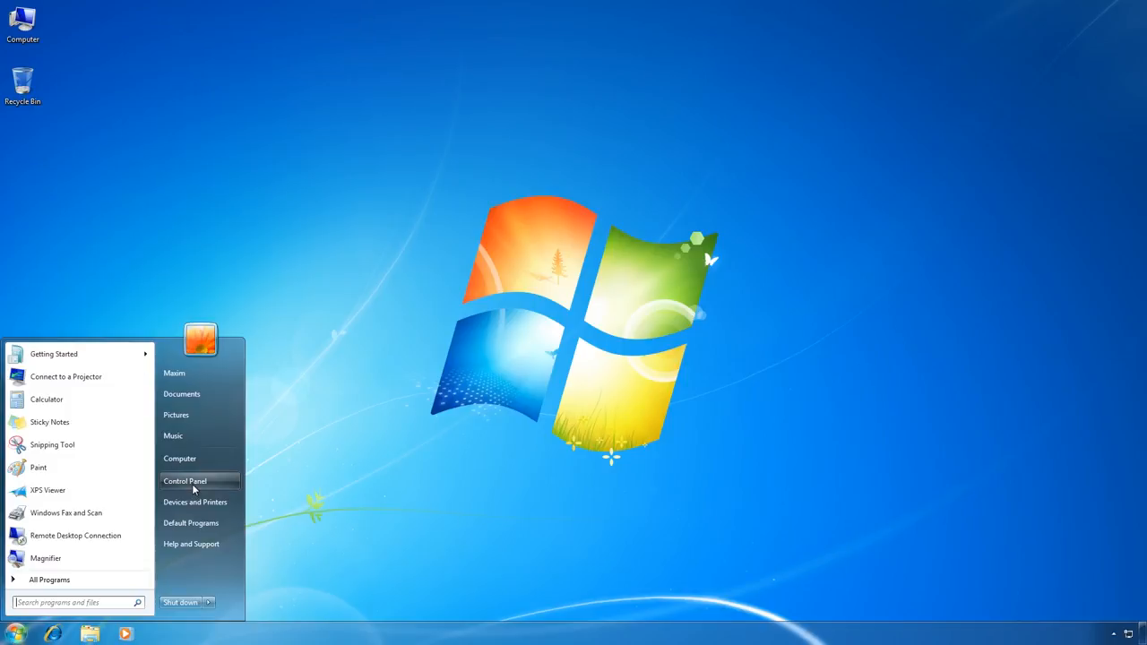
{"action": "left_click", "coordinate": [184, 482]}
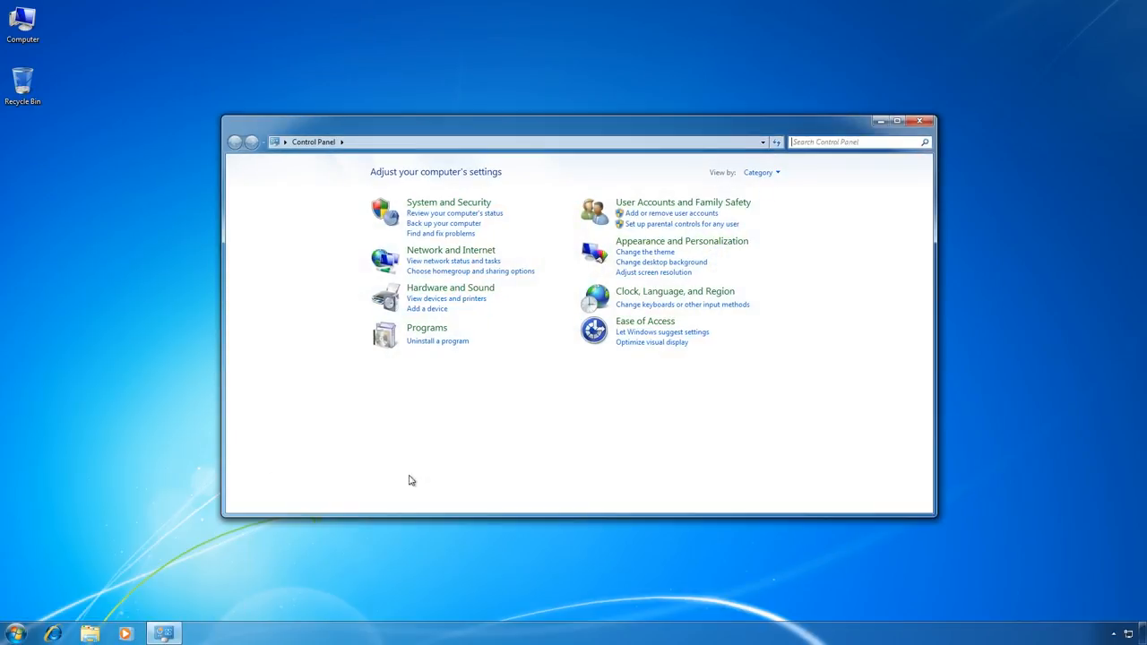
{"action": "mouse_move", "coordinate": [659, 218]}
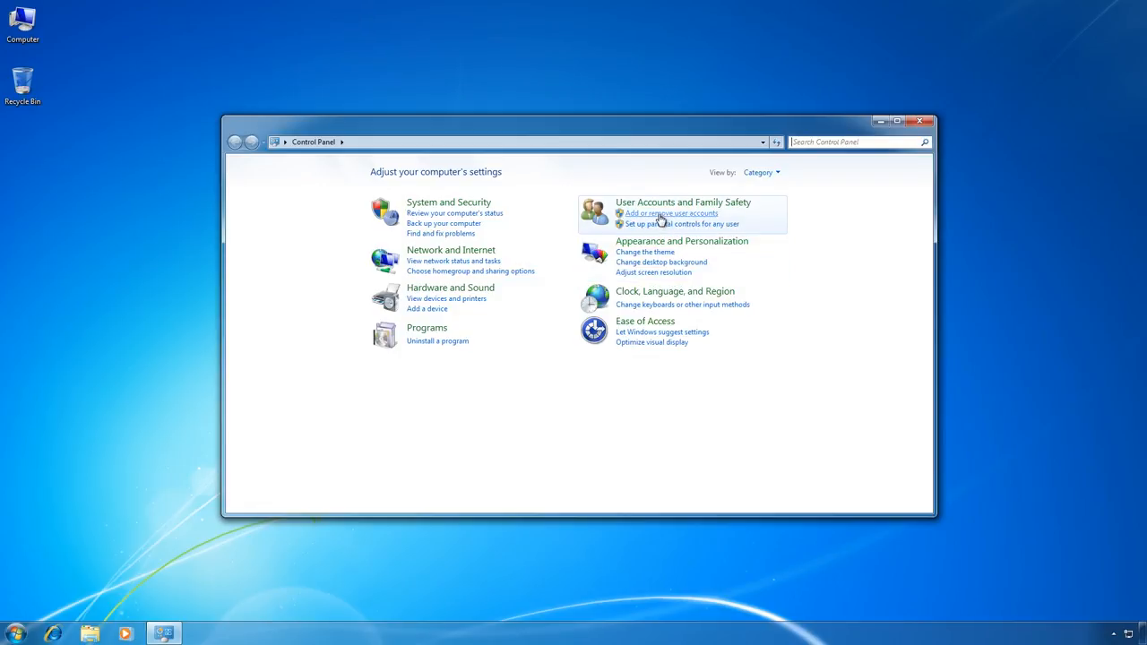
{"action": "left_click", "coordinate": [670, 213]}
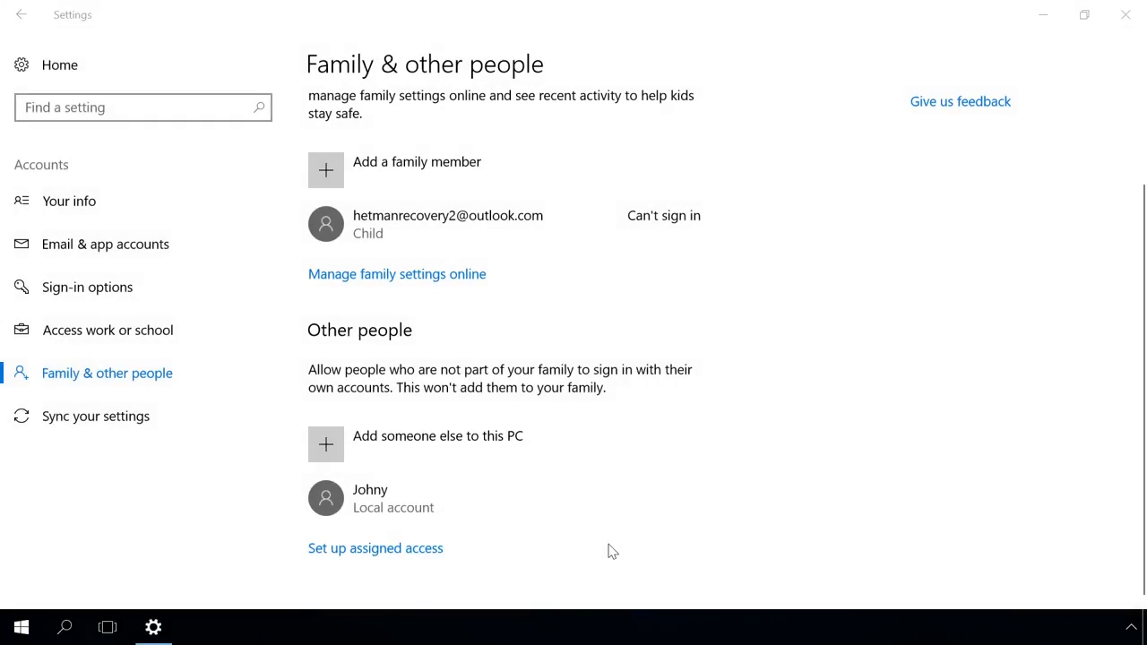
{"action": "mouse_move", "coordinate": [433, 508]}
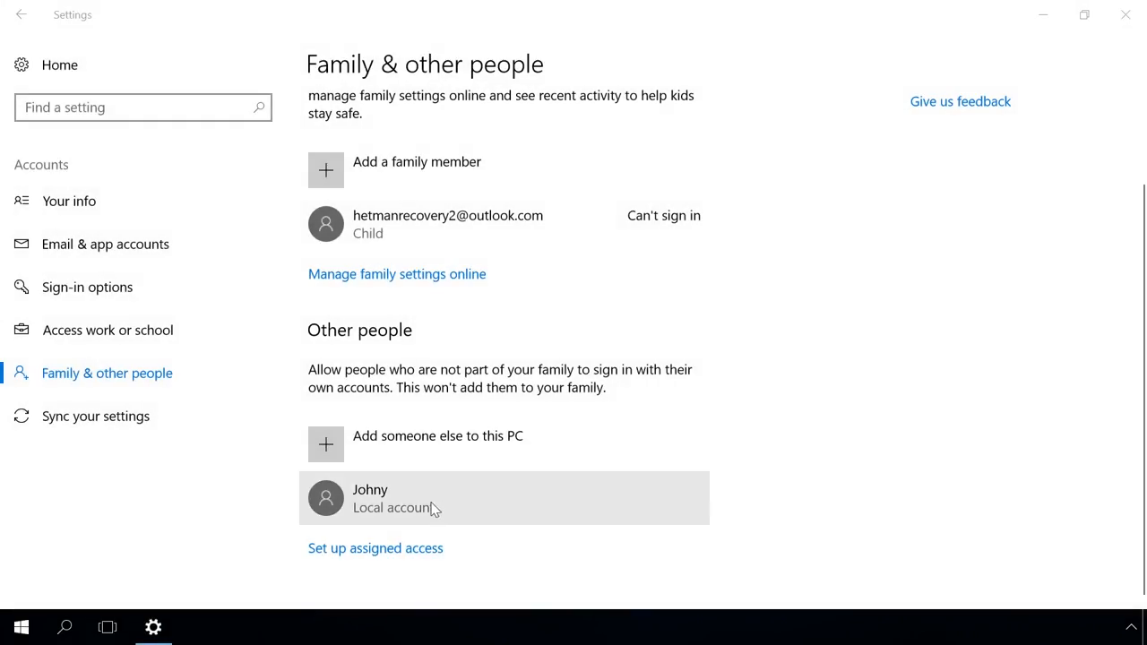
For the local account under Other people, pick Administrator as its account type
{"action": "left_click", "coordinate": [448, 498]}
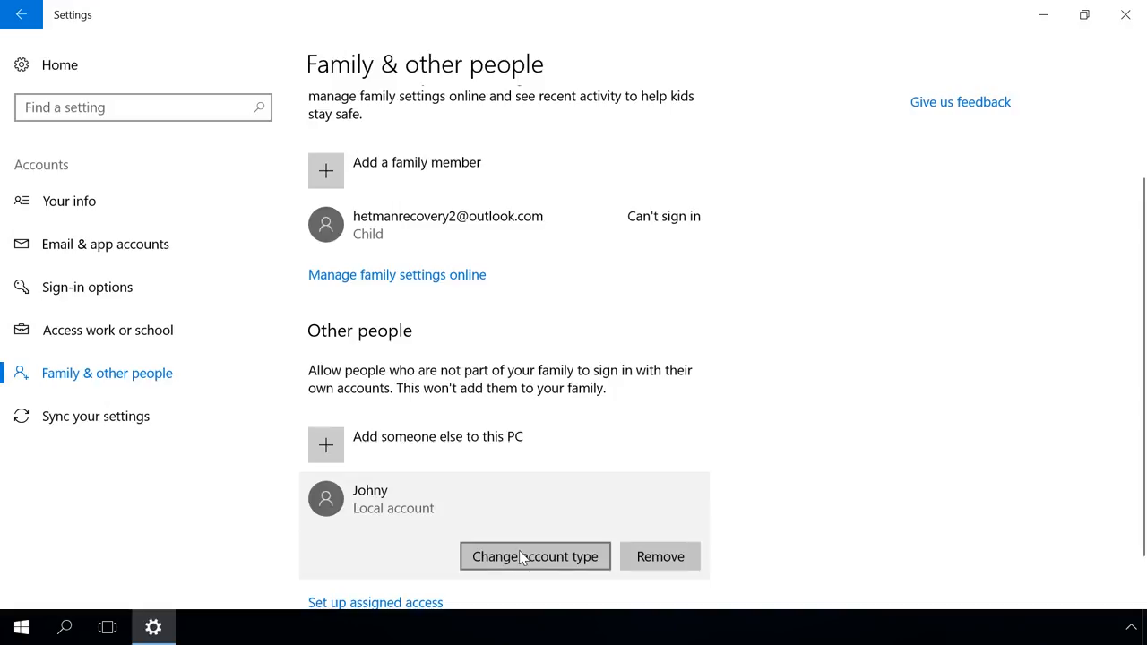
{"action": "left_click", "coordinate": [535, 555]}
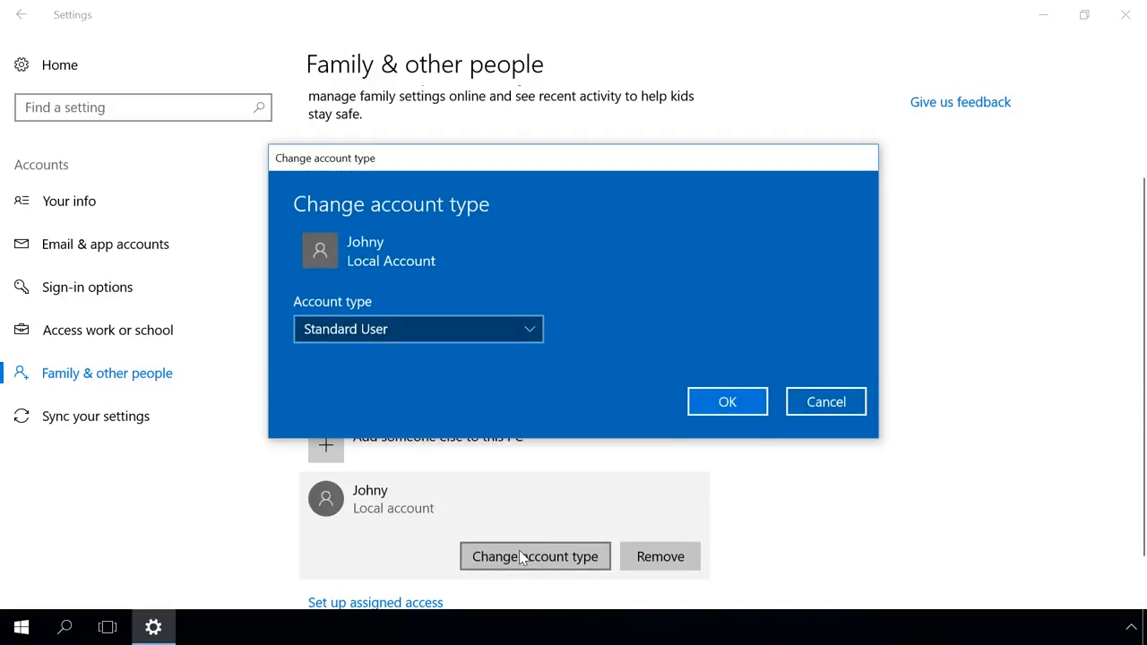
{"action": "left_click", "coordinate": [416, 329]}
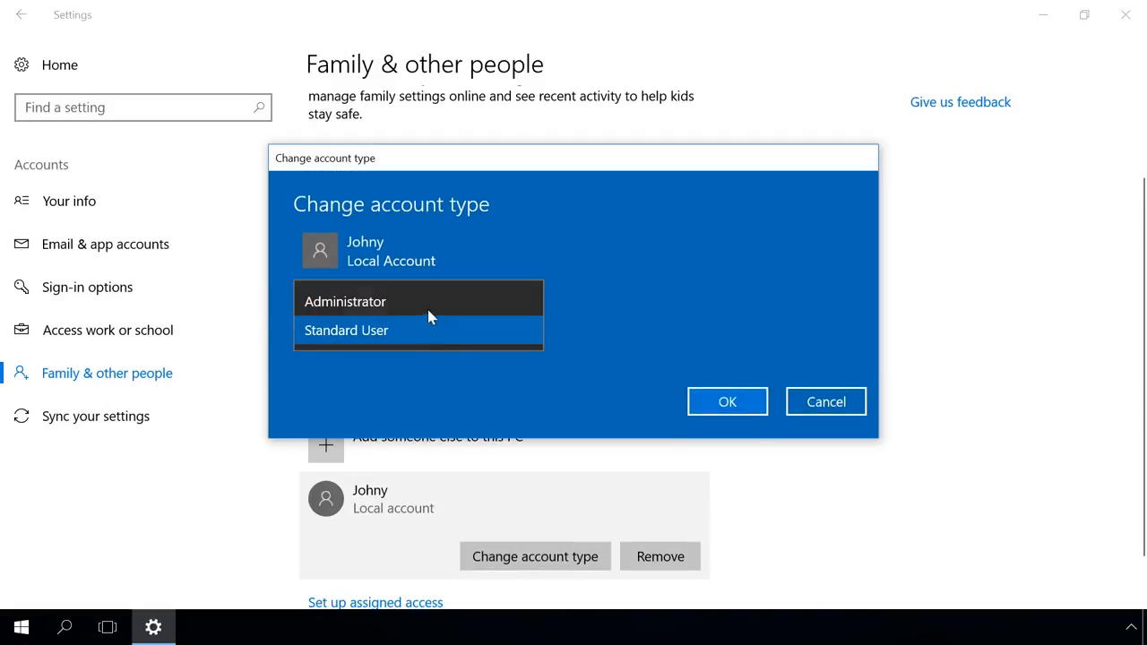
{"action": "left_click", "coordinate": [345, 330]}
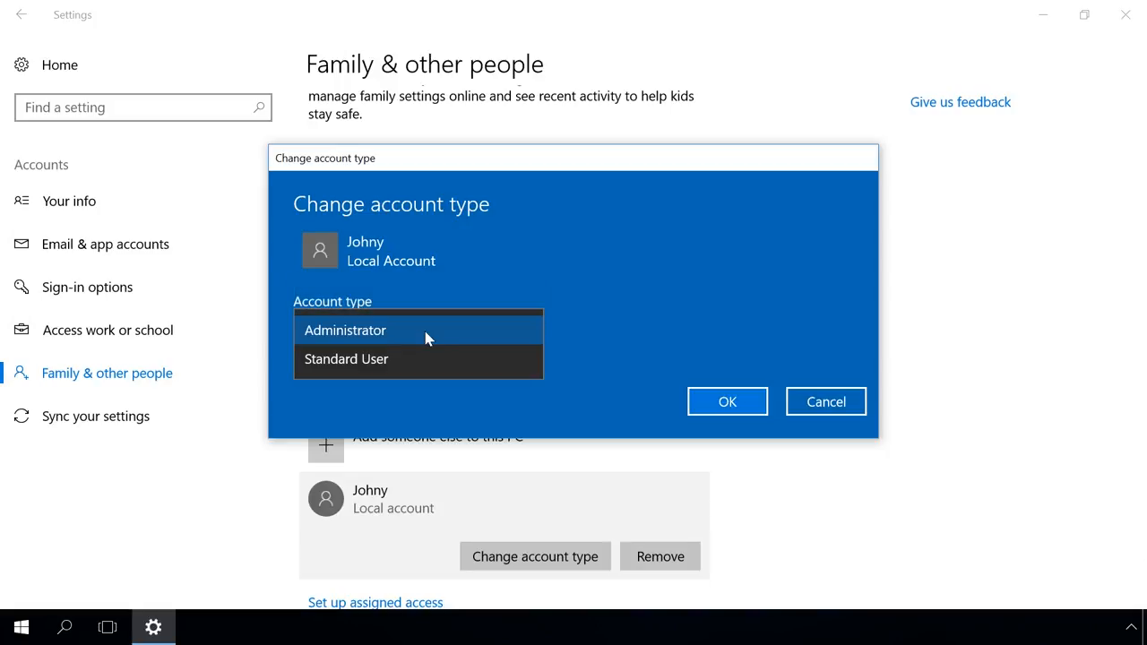
{"action": "left_click", "coordinate": [347, 358]}
{"action": "type", "text": "c"}
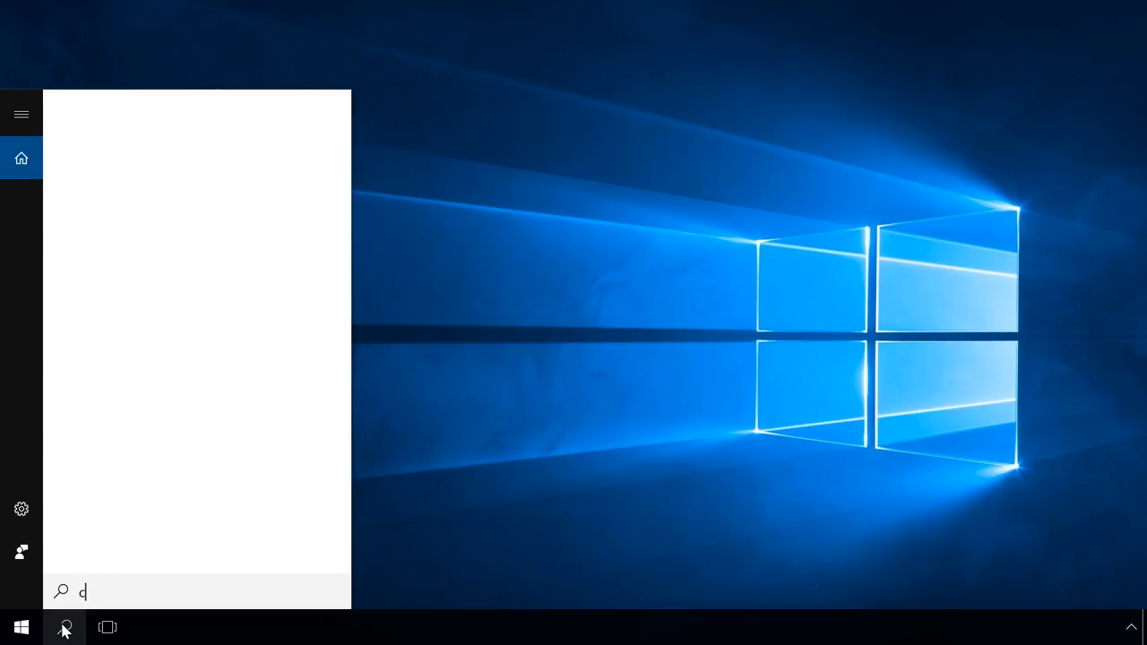
Launch Command Prompt as administrator and run 'net user Visitor /add /active:yes'
{"action": "type", "text": "md"}
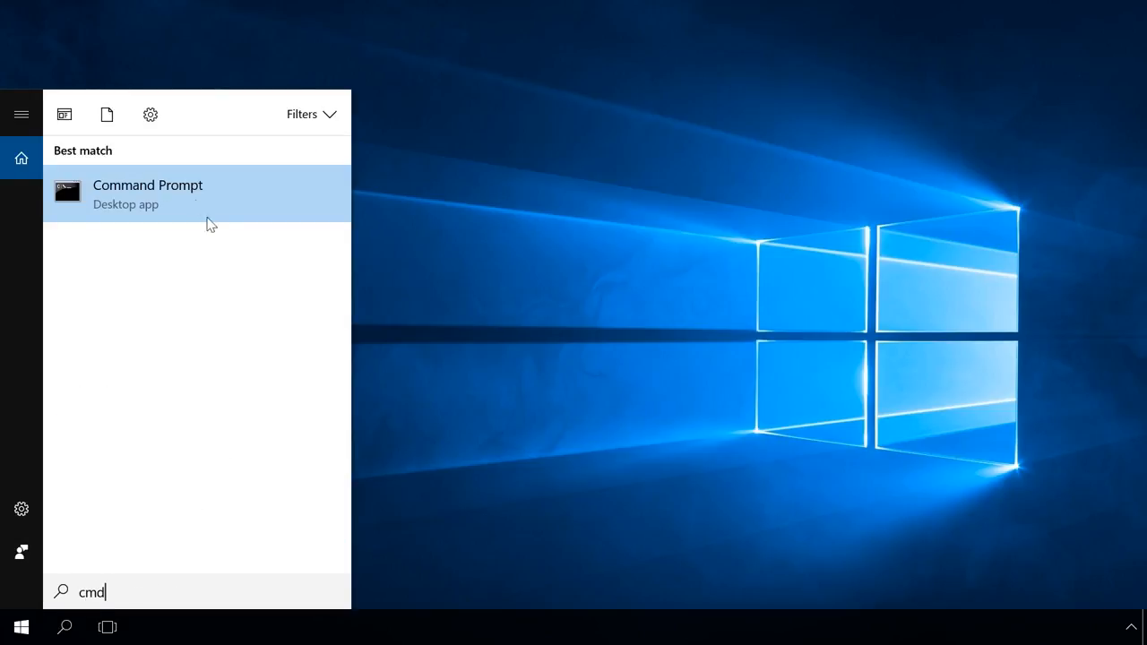
{"action": "right_click", "coordinate": [147, 192]}
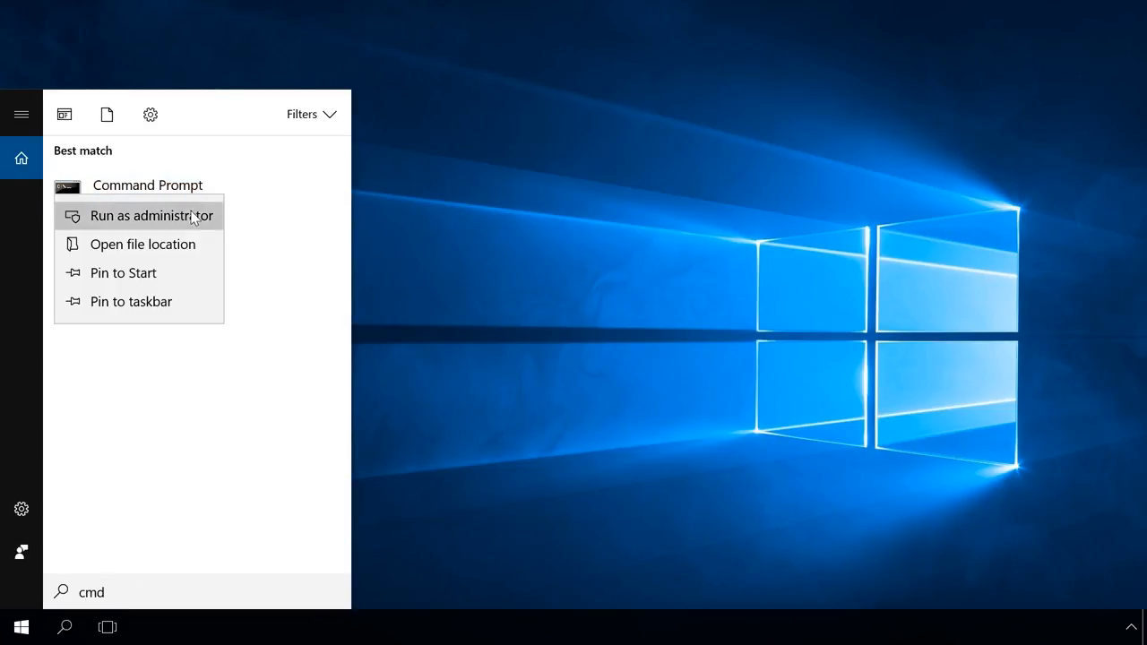
{"action": "left_click", "coordinate": [152, 215]}
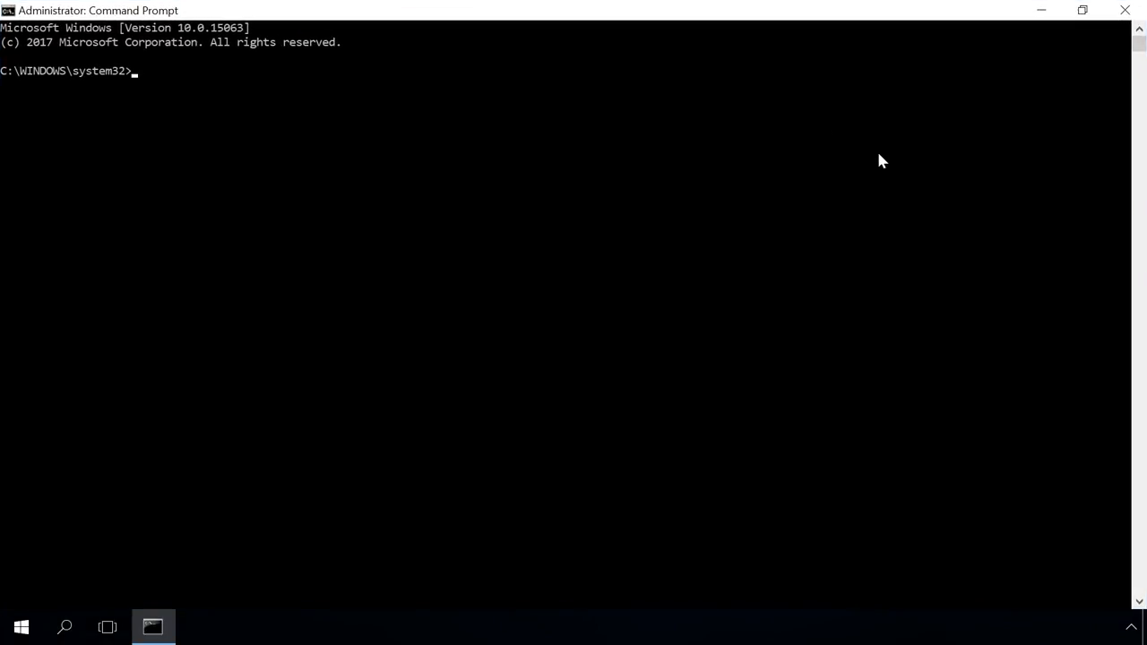
{"action": "mouse_move", "coordinate": [439, 11]}
{"action": "type", "text": "net user Visitor /add /active:yes"}
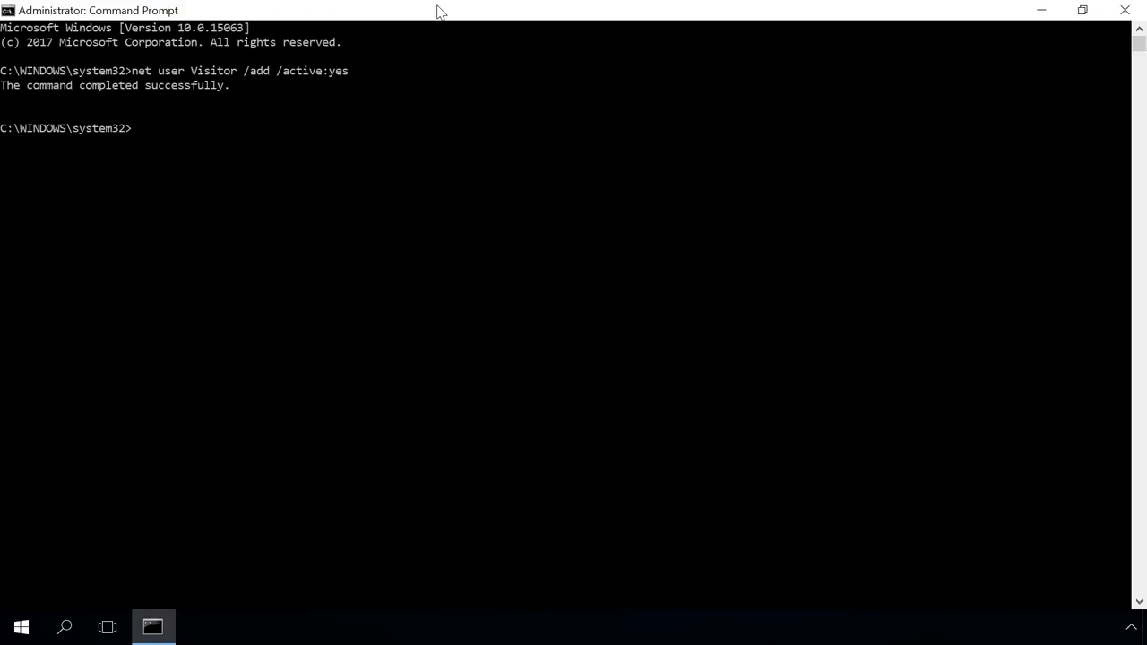
{"action": "left_click", "coordinate": [21, 627]}
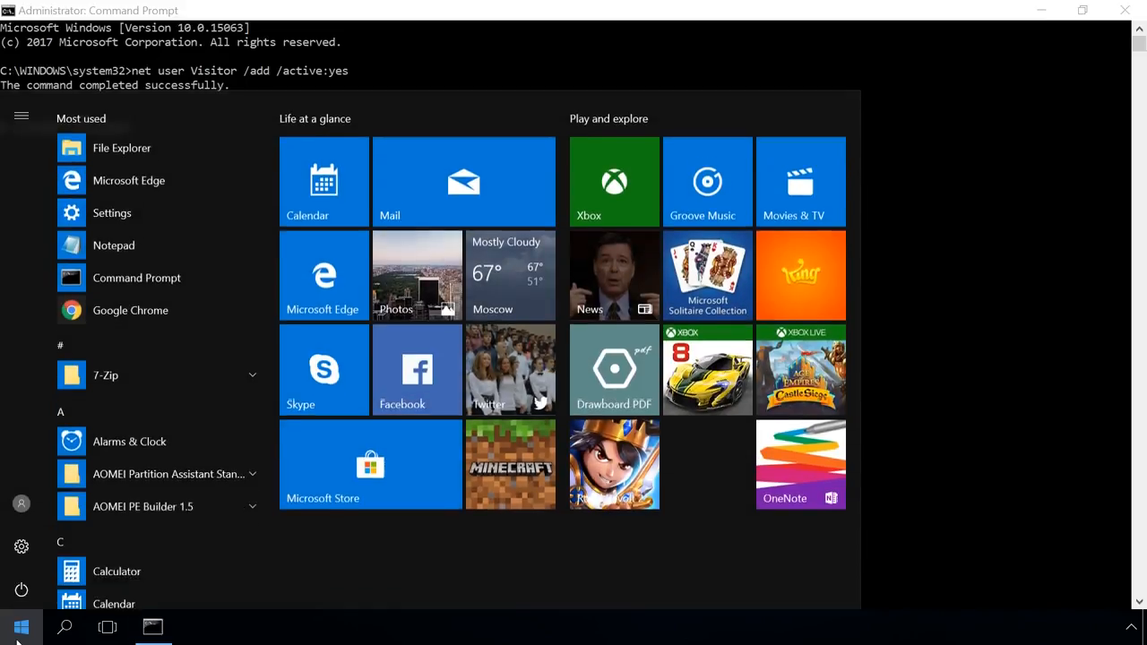
{"action": "left_click", "coordinate": [21, 503]}
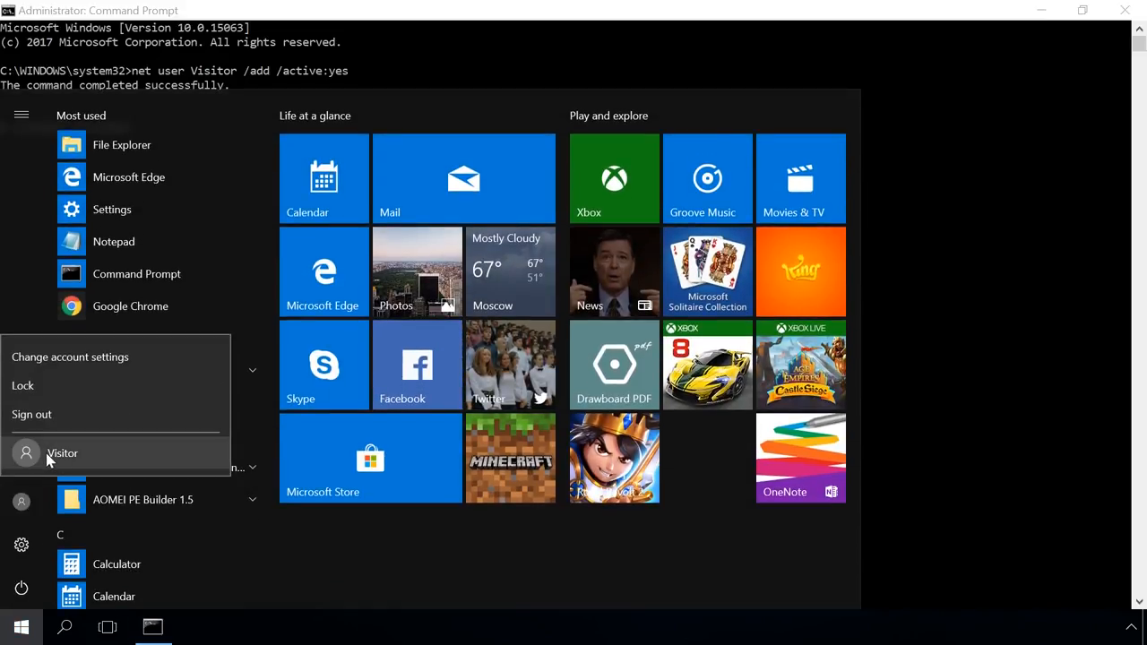
{"action": "left_click", "coordinate": [62, 453]}
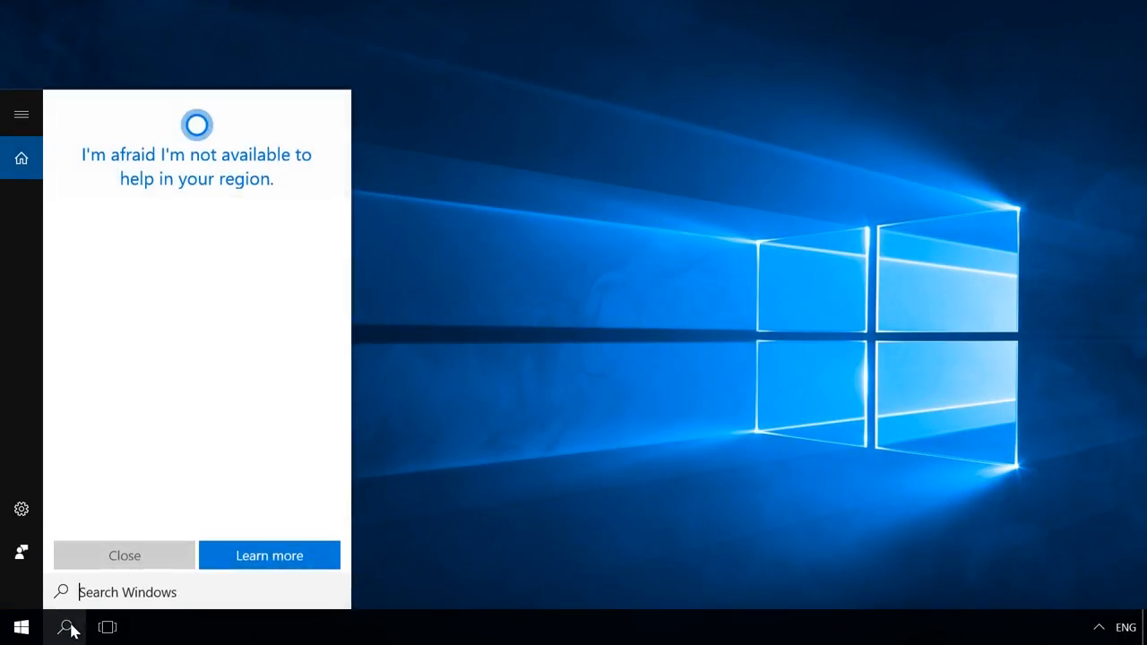
Launch the group policy editor maximised and edit the 'Deny log on locally' user right assigned to Guest
{"action": "type", "text": "gpedit.msc"}
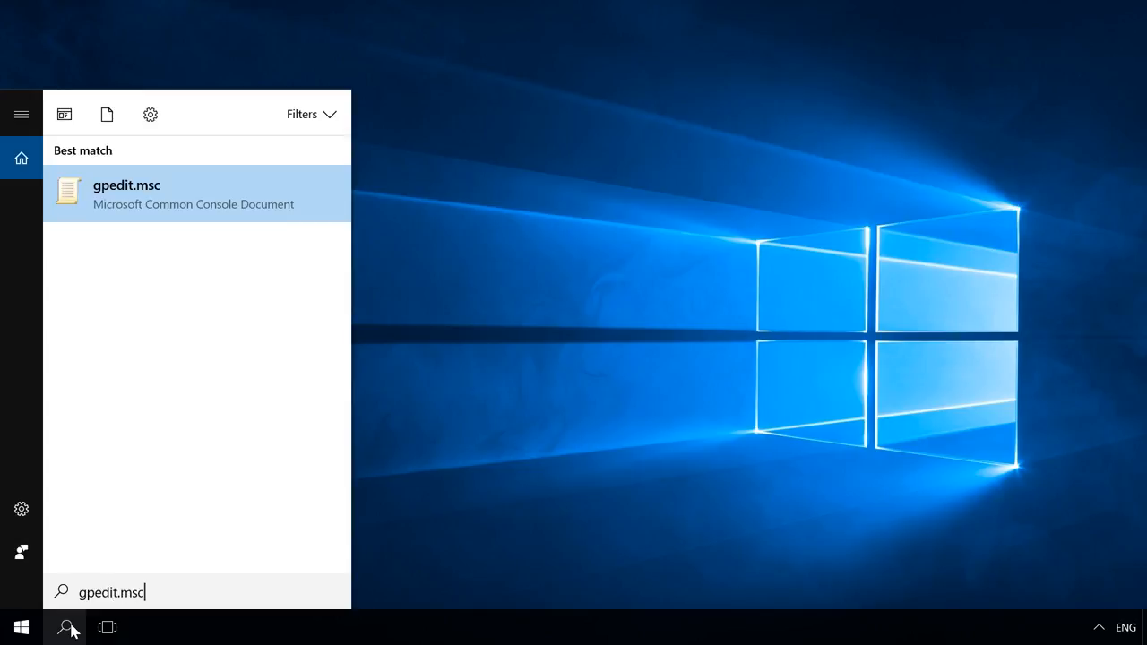
{"action": "left_click", "coordinate": [127, 194]}
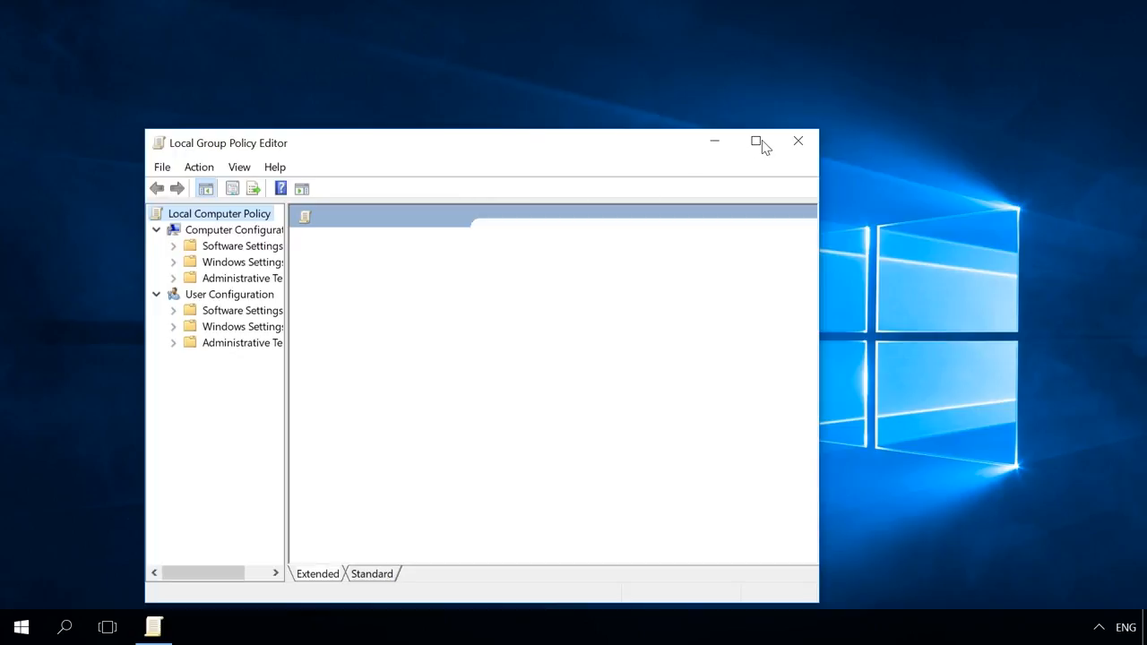
{"action": "left_click", "coordinate": [756, 143]}
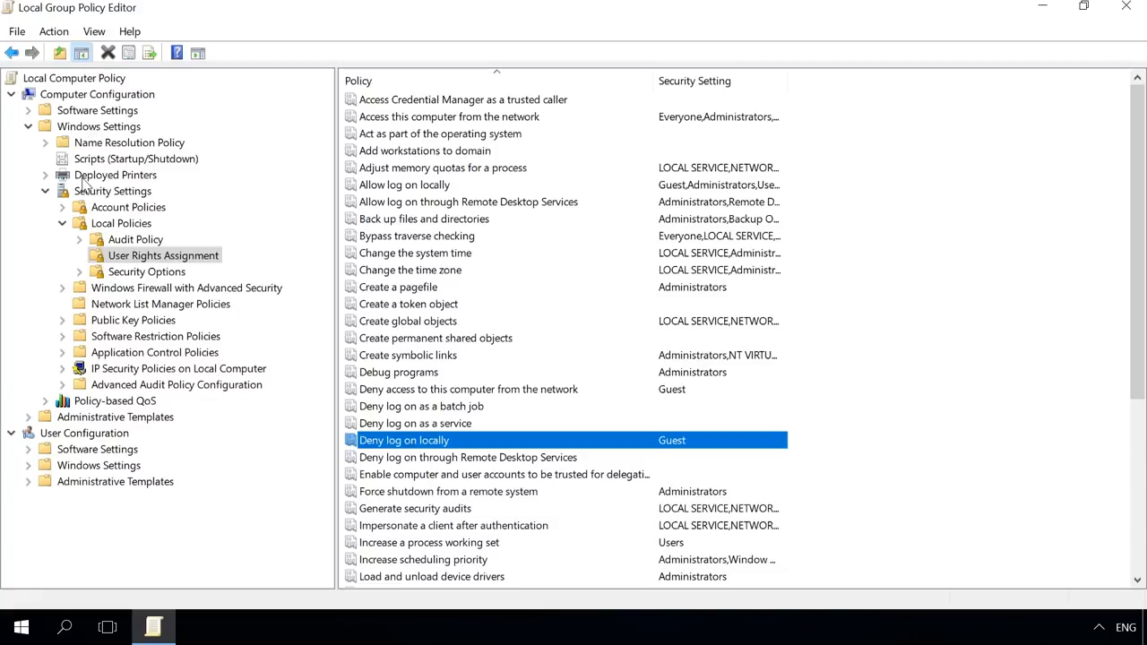
{"action": "mouse_move", "coordinate": [111, 228]}
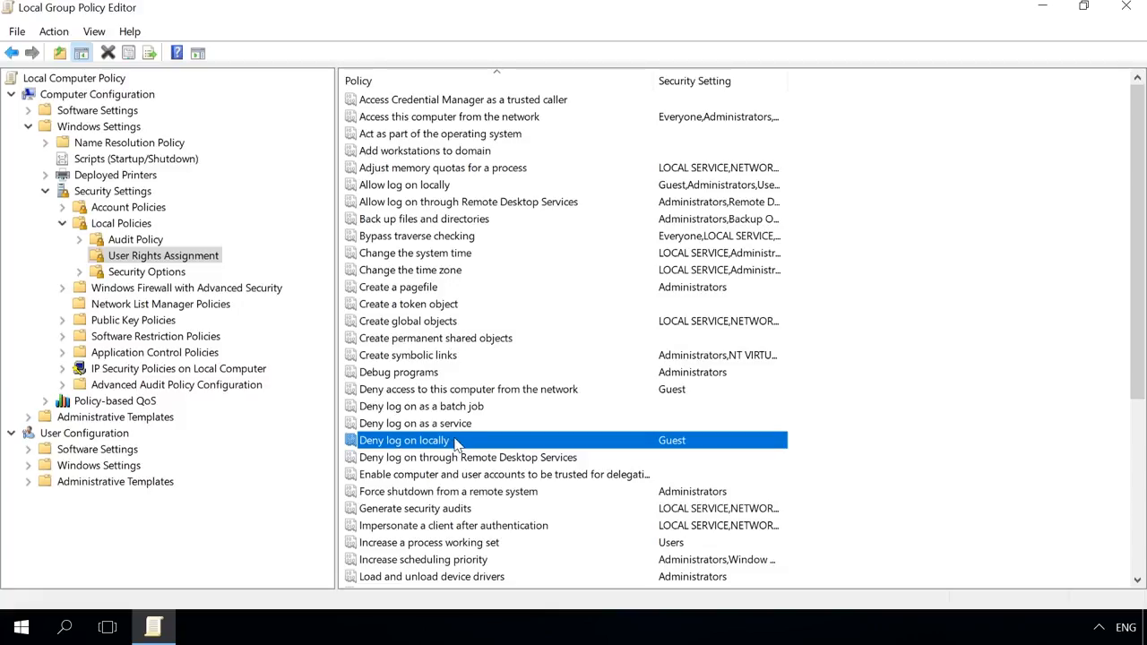
{"action": "double_click", "coordinate": [404, 440]}
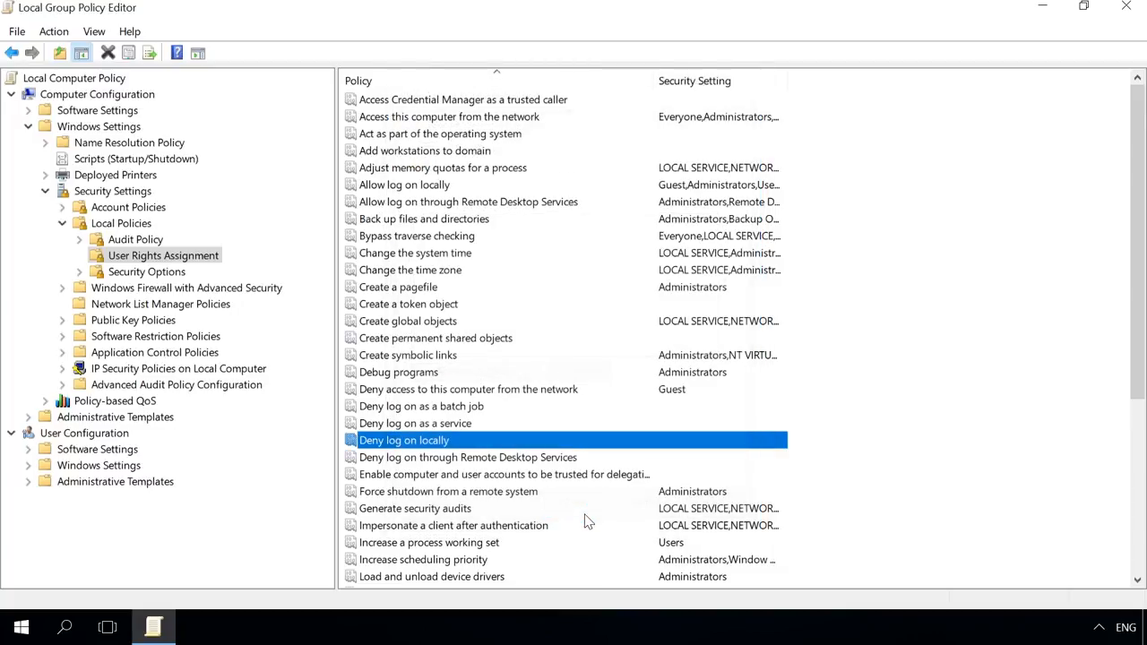
{"action": "left_click", "coordinate": [21, 626]}
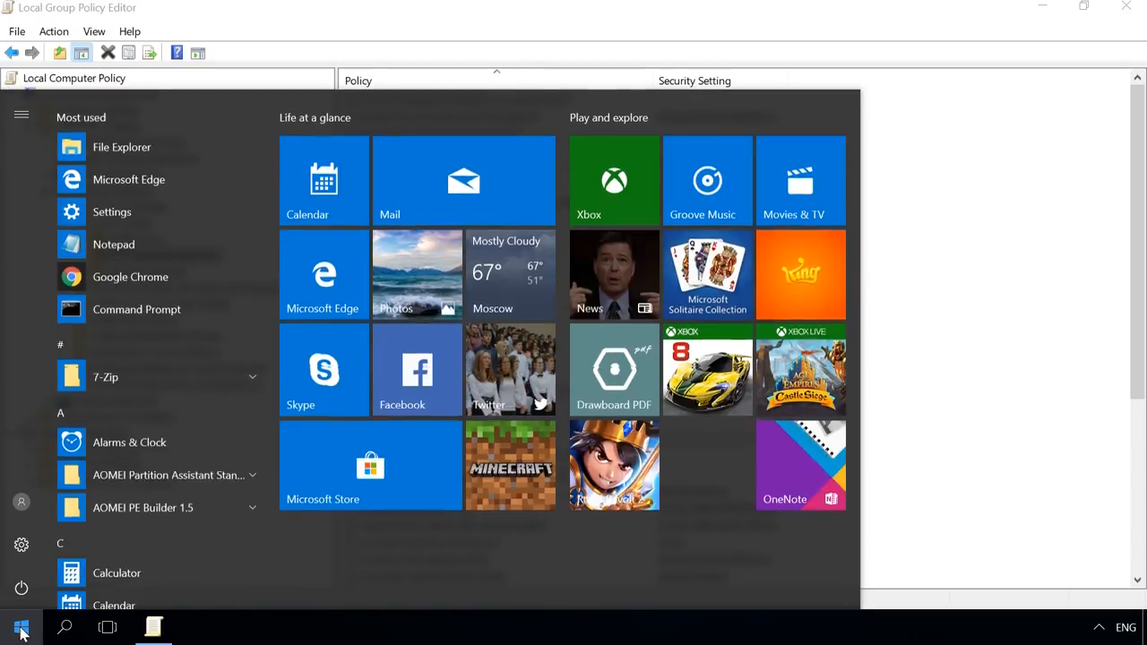
{"action": "left_click", "coordinate": [22, 502]}
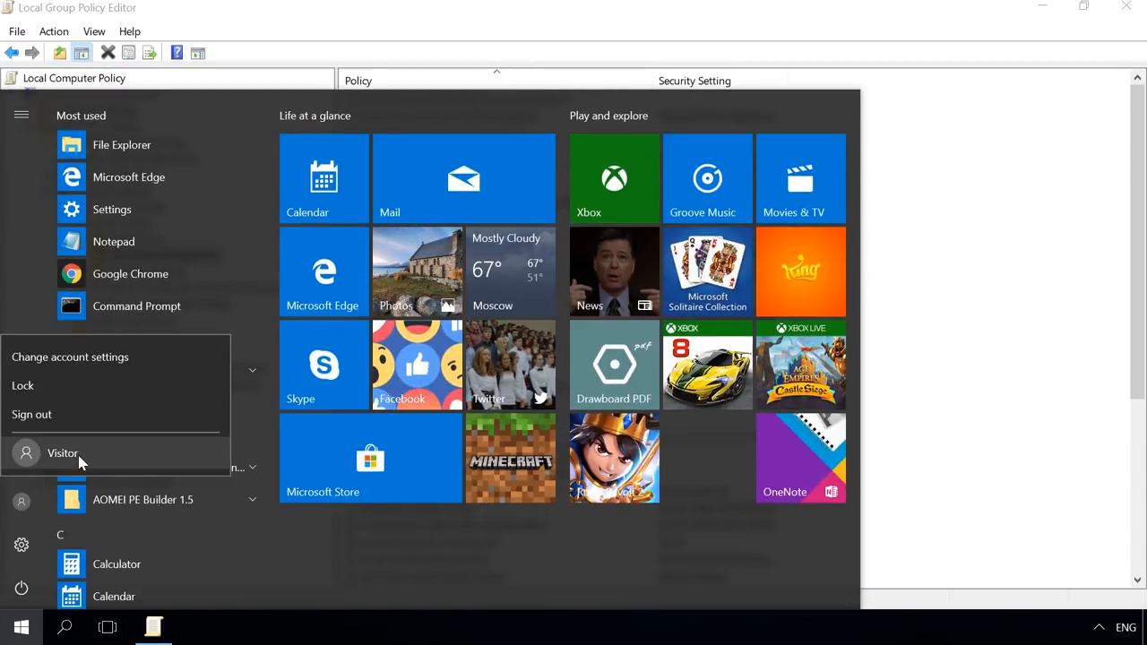
{"action": "left_click", "coordinate": [63, 453]}
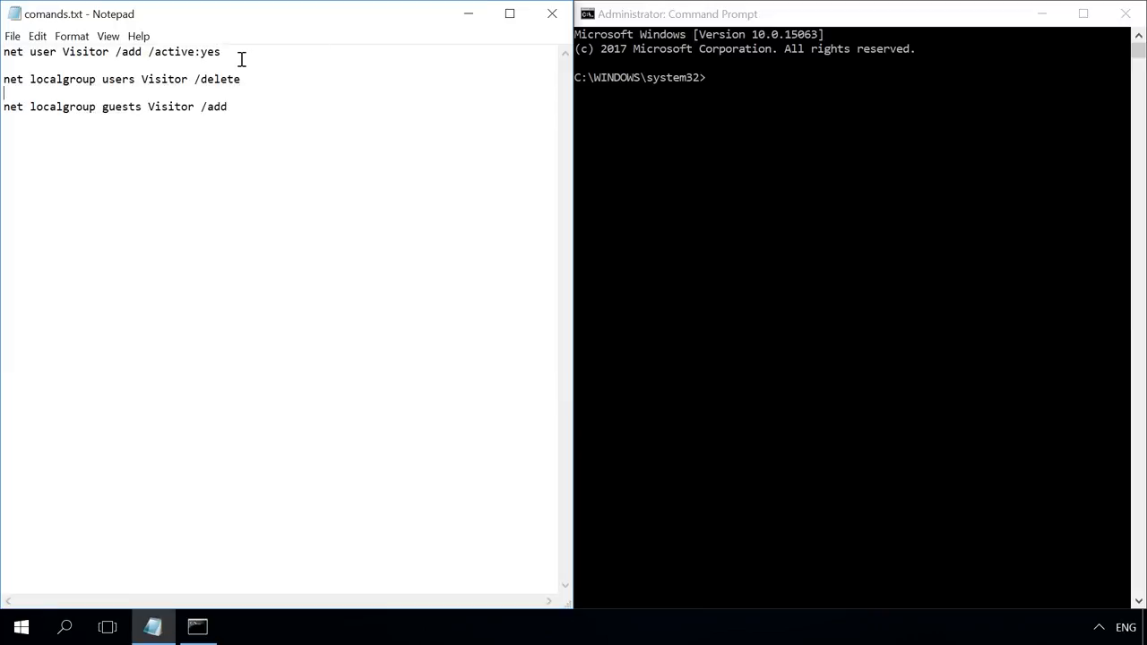
Copy the Notepad net user and net localgroup lines into Command Prompt, then switch to Visitor
{"action": "triple_click", "coordinate": [110, 51]}
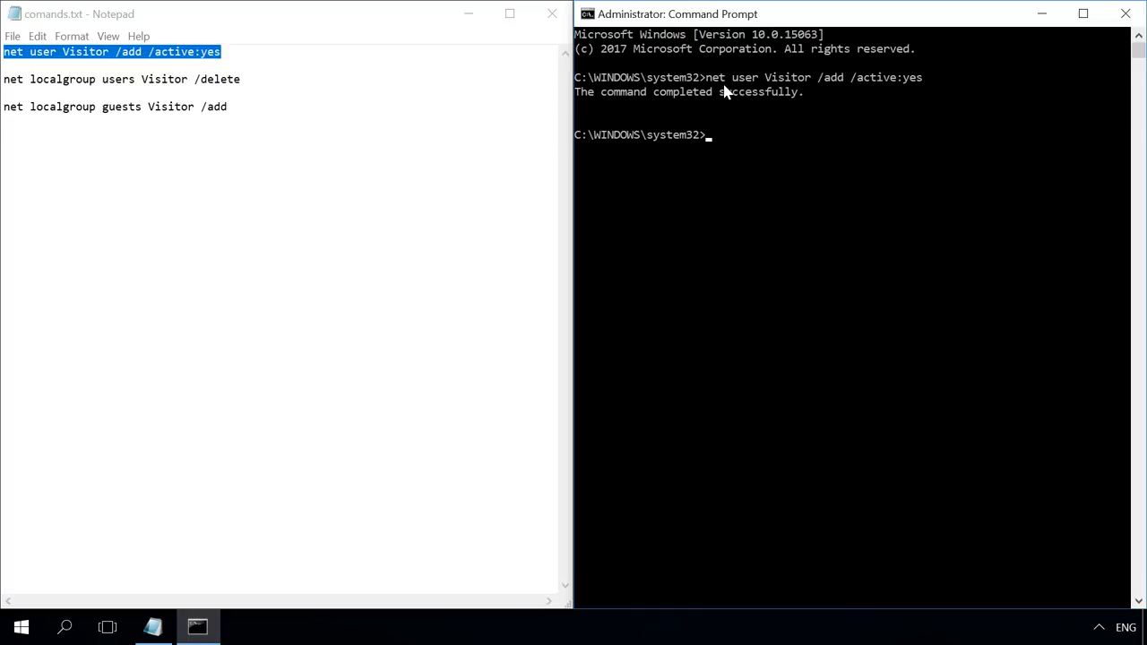
{"action": "triple_click", "coordinate": [121, 79]}
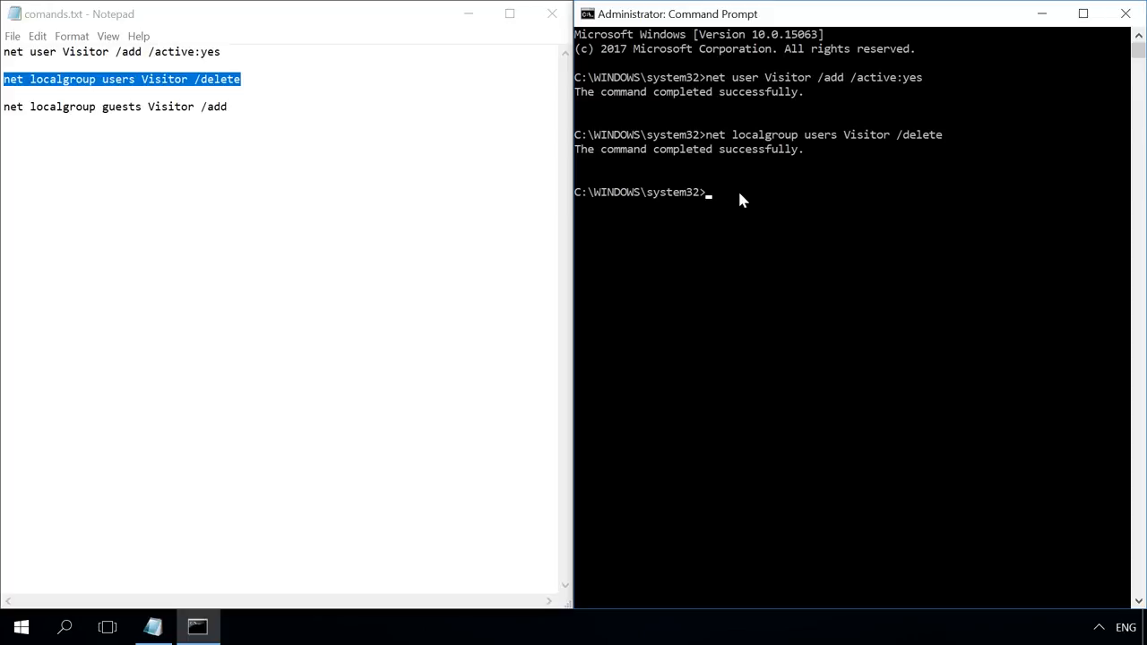
{"action": "mouse_move", "coordinate": [724, 208]}
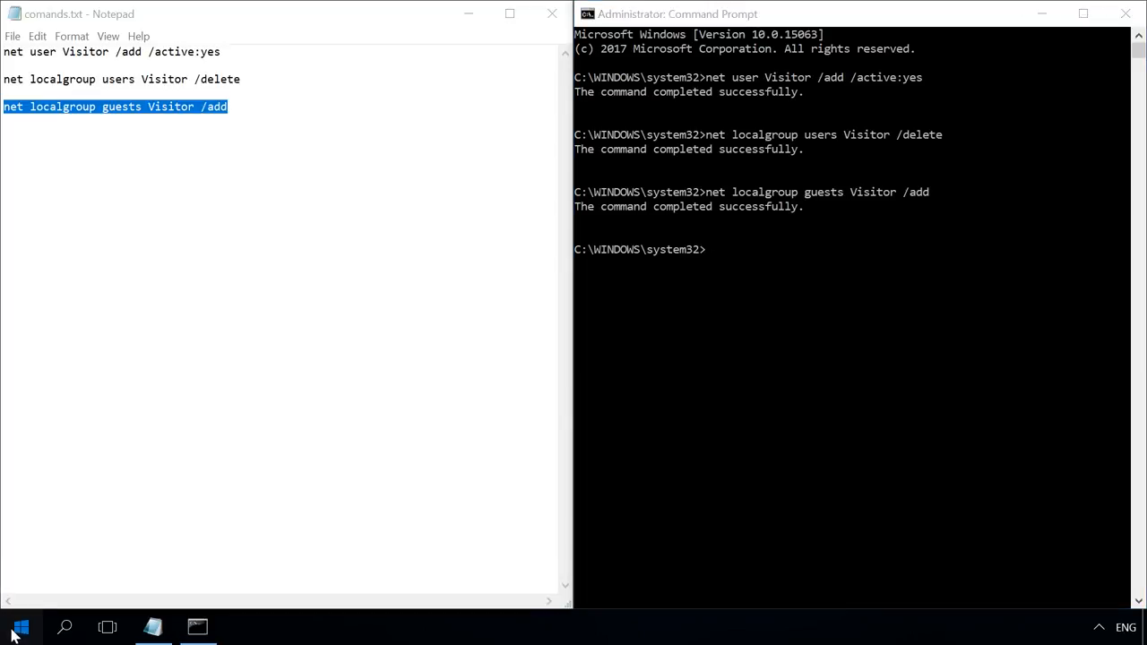
{"action": "left_click", "coordinate": [19, 626]}
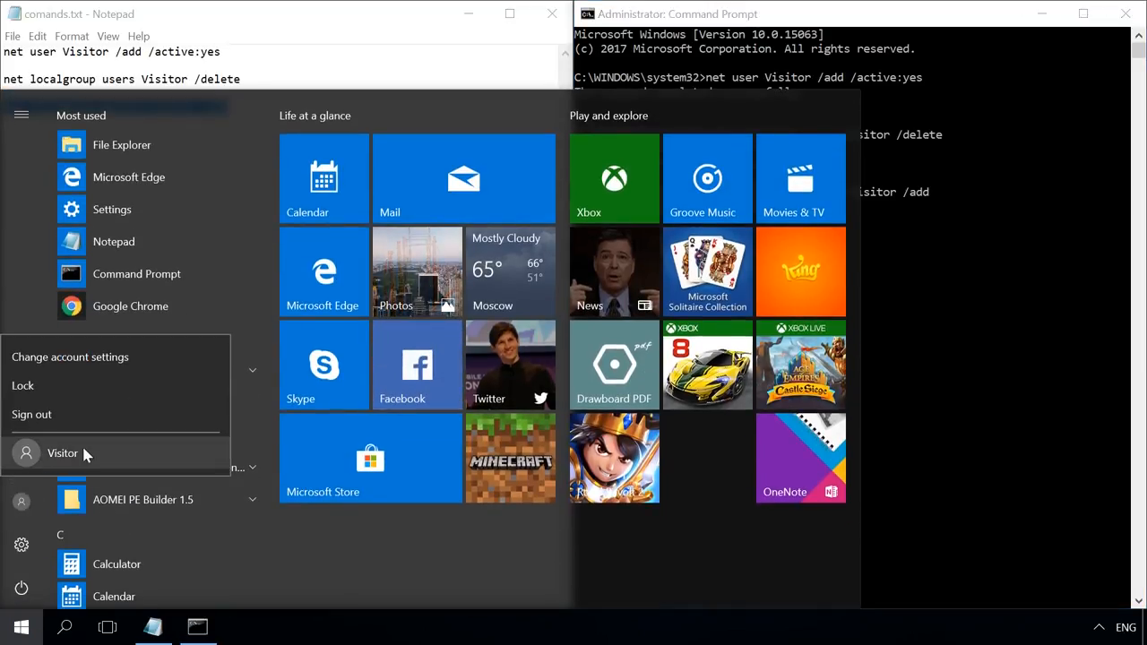
{"action": "left_click", "coordinate": [63, 452]}
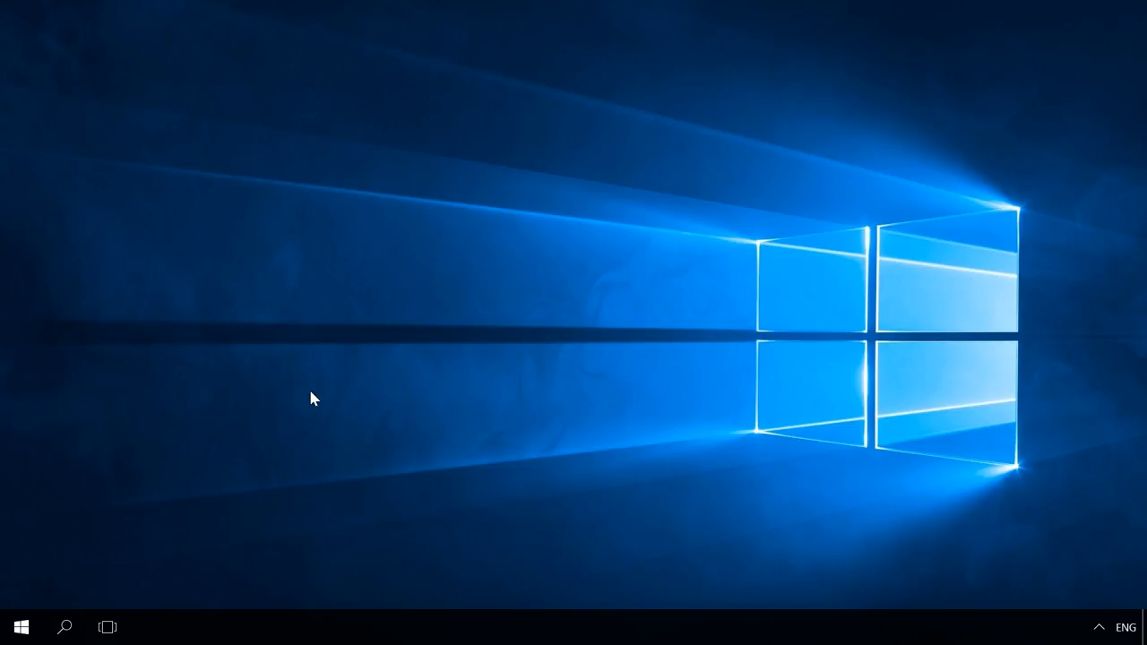
Launch lusrmgr.msc from Windows search and reach More Actions for Users
{"action": "left_click", "coordinate": [65, 626]}
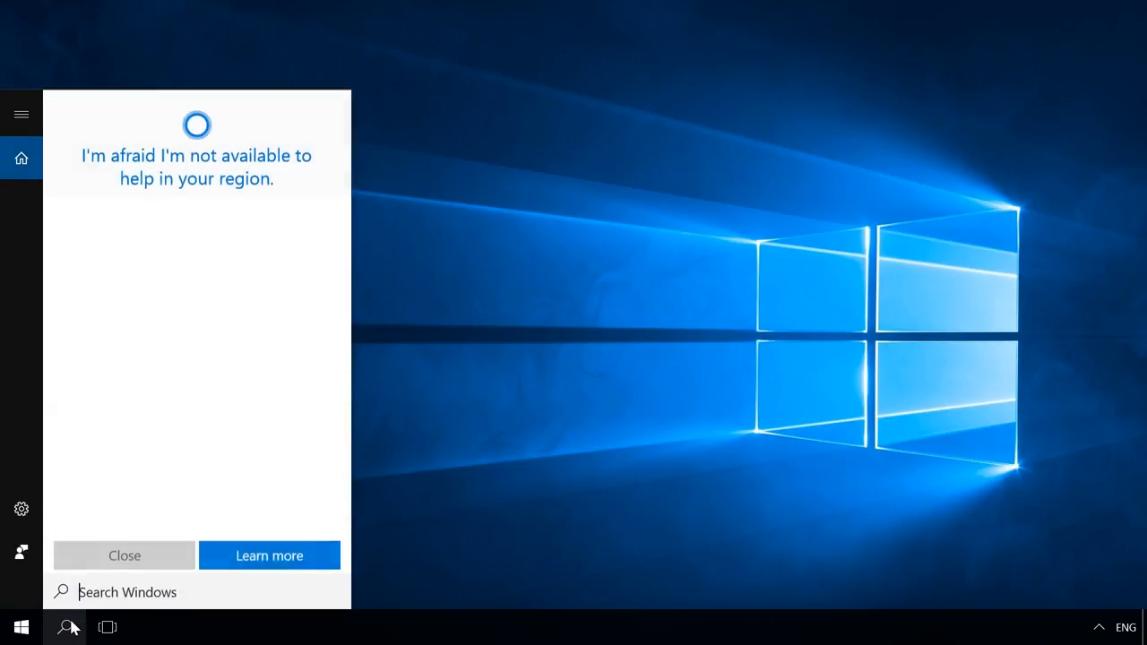
{"action": "type", "text": "lusrmgr.msc"}
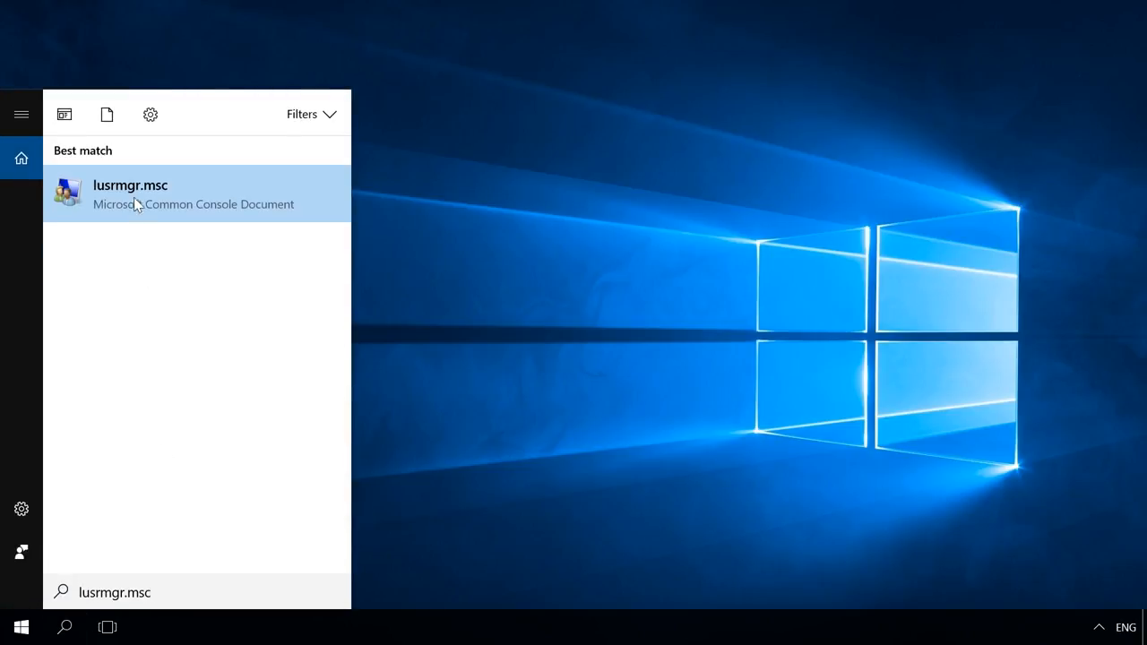
{"action": "left_click", "coordinate": [130, 193]}
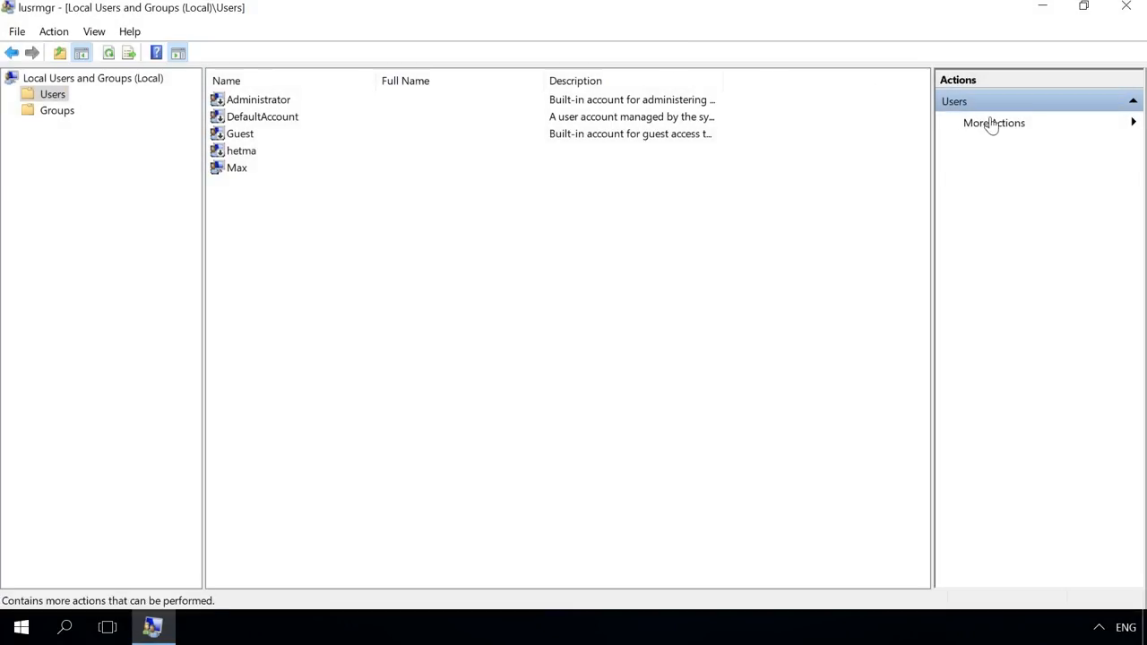
{"action": "left_click", "coordinate": [992, 123]}
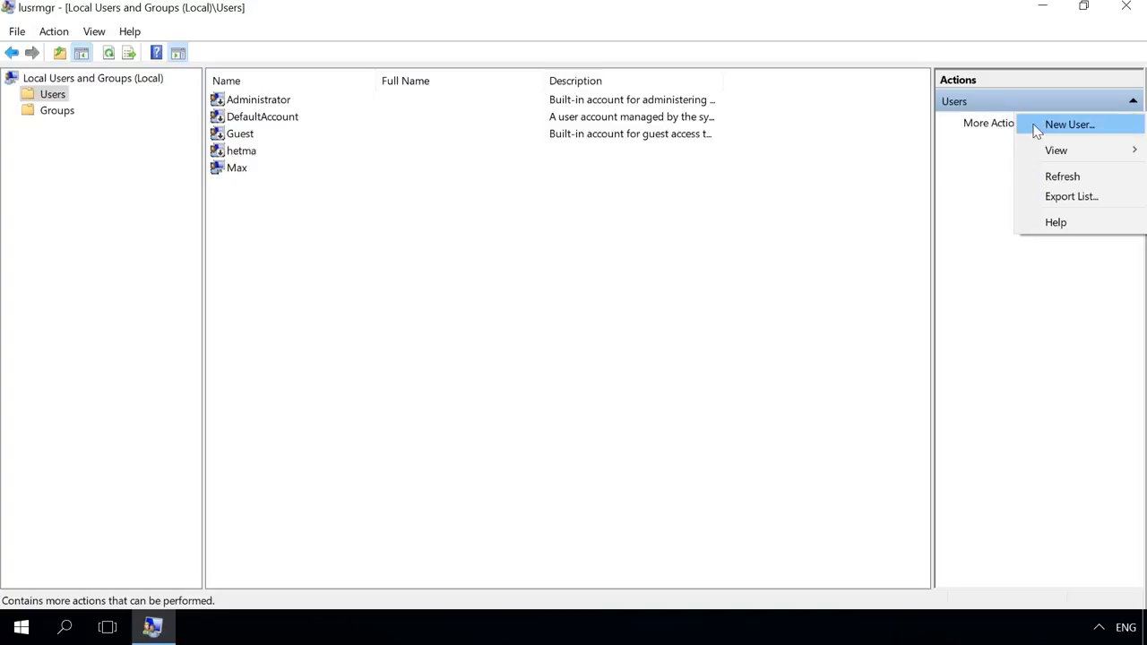
Create a new local user named Visitor through the New User dialog and close it
{"action": "left_click", "coordinate": [1069, 124]}
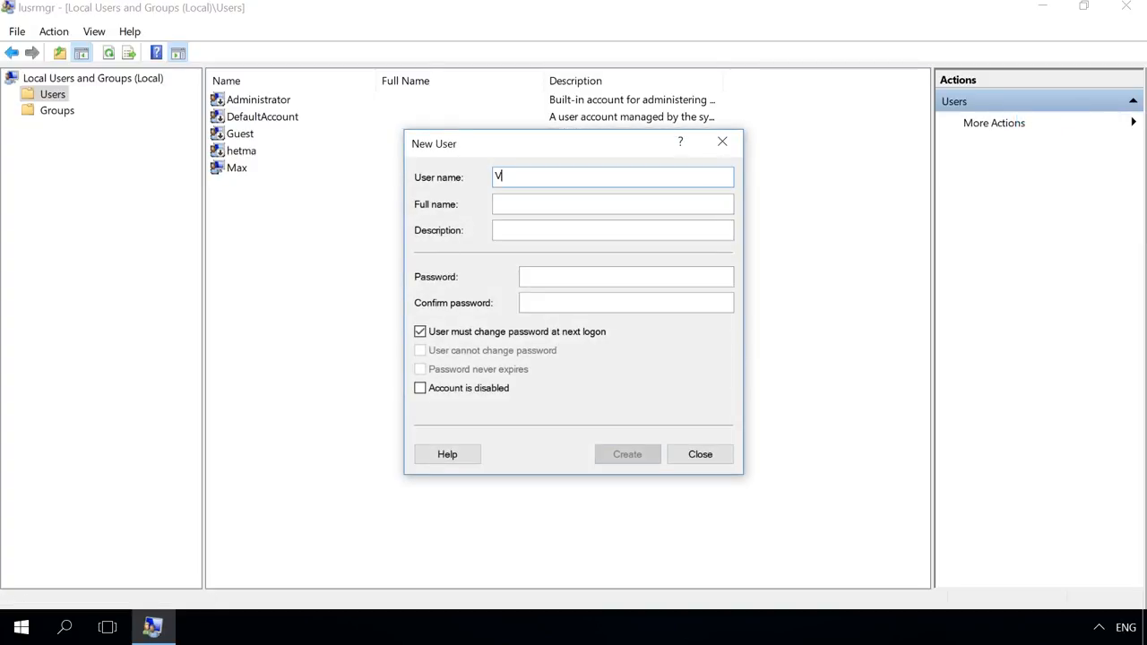
{"action": "type", "text": "isitor"}
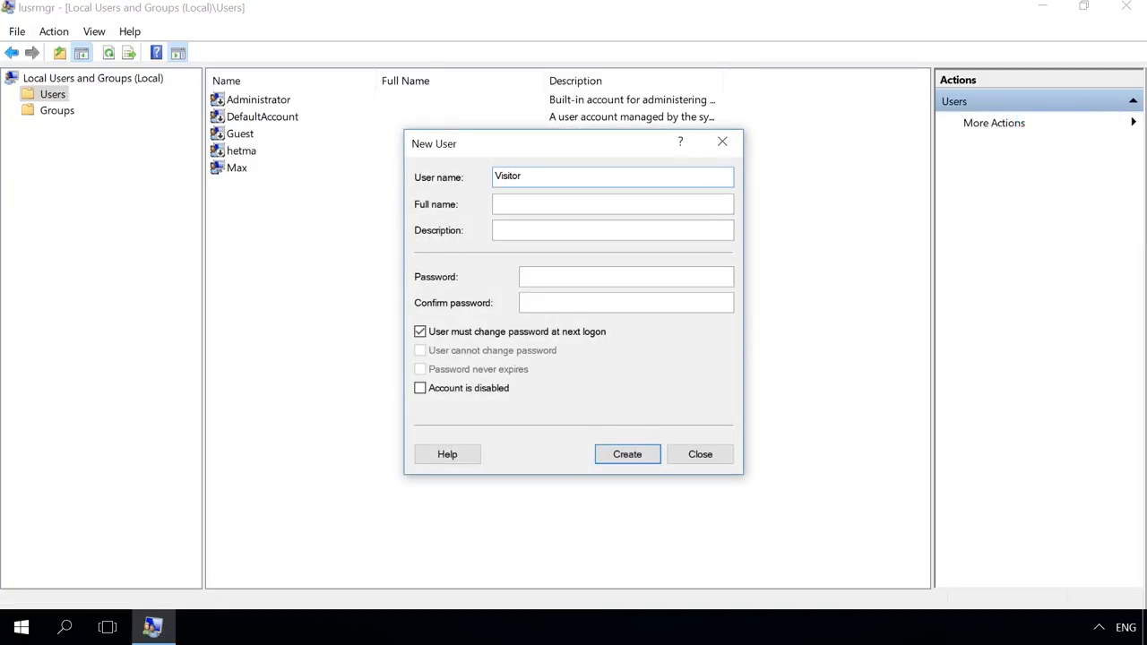
{"action": "left_click", "coordinate": [628, 455]}
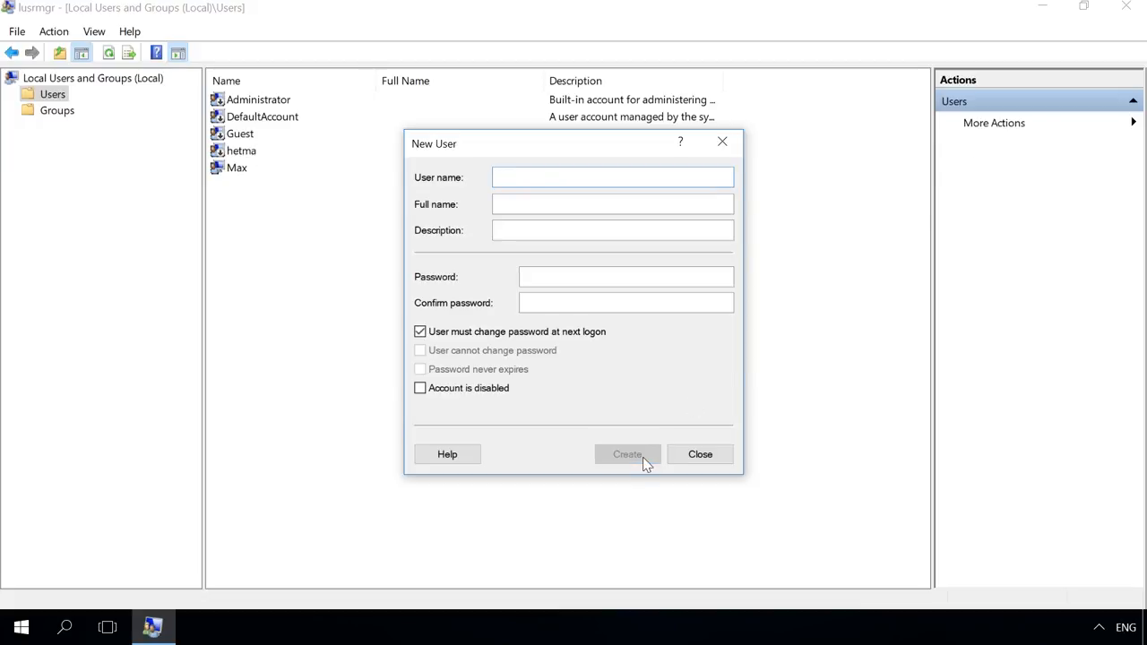
{"action": "left_click", "coordinate": [700, 454]}
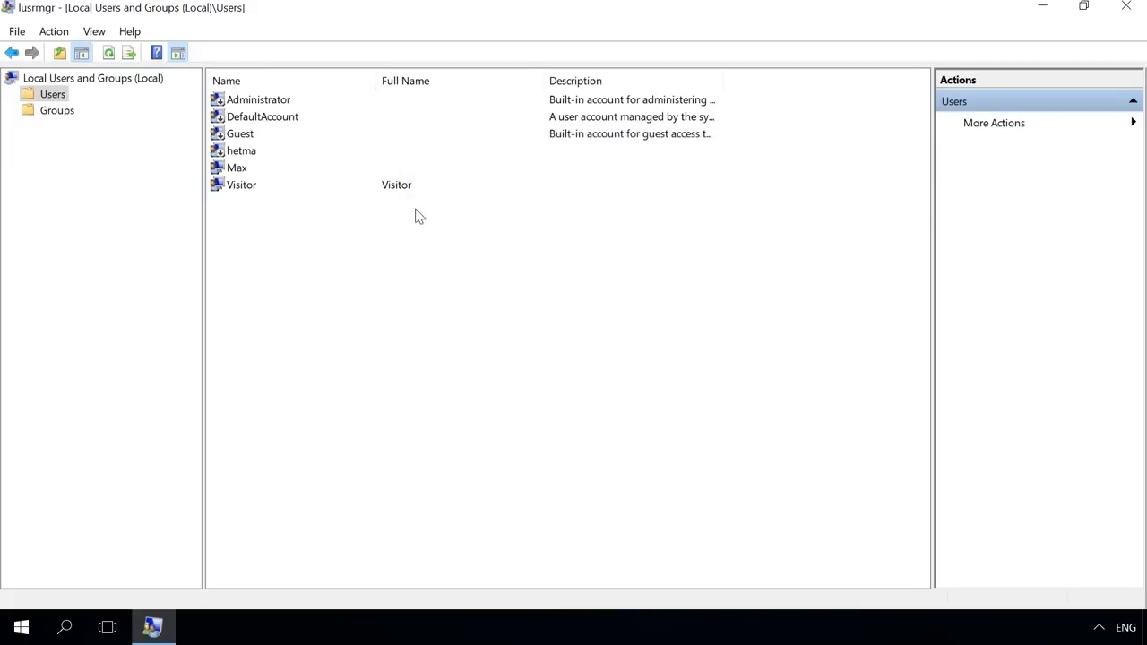
In Visitor Properties > Member Of, remove Visitor from Users and begin adding a group
{"action": "double_click", "coordinate": [241, 185]}
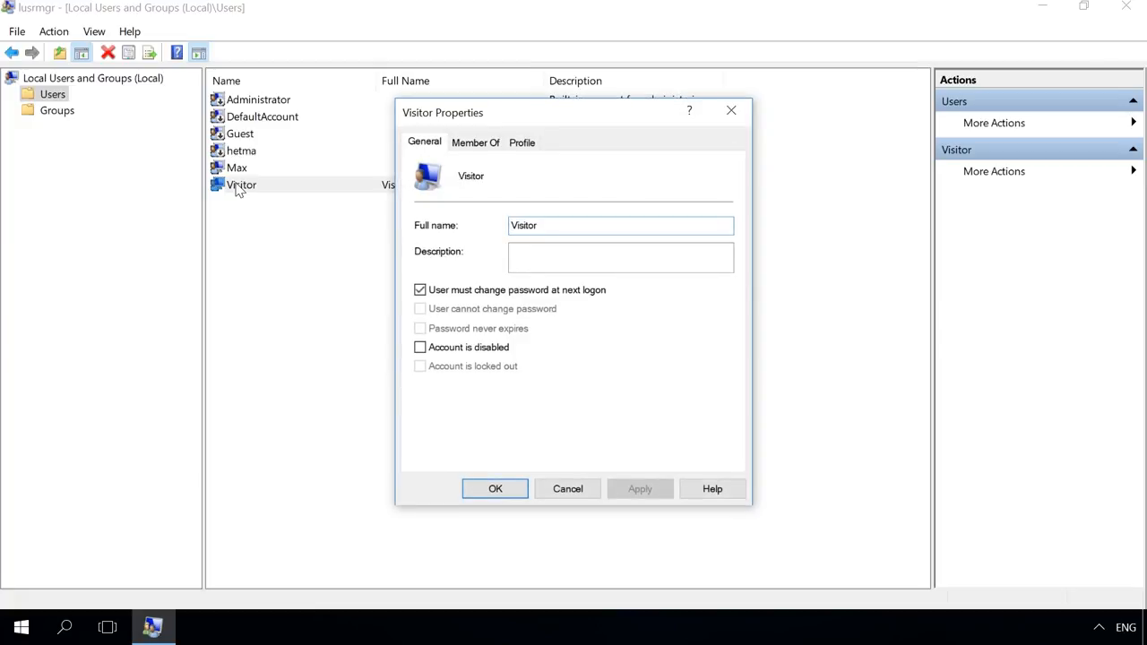
{"action": "left_click", "coordinate": [475, 142]}
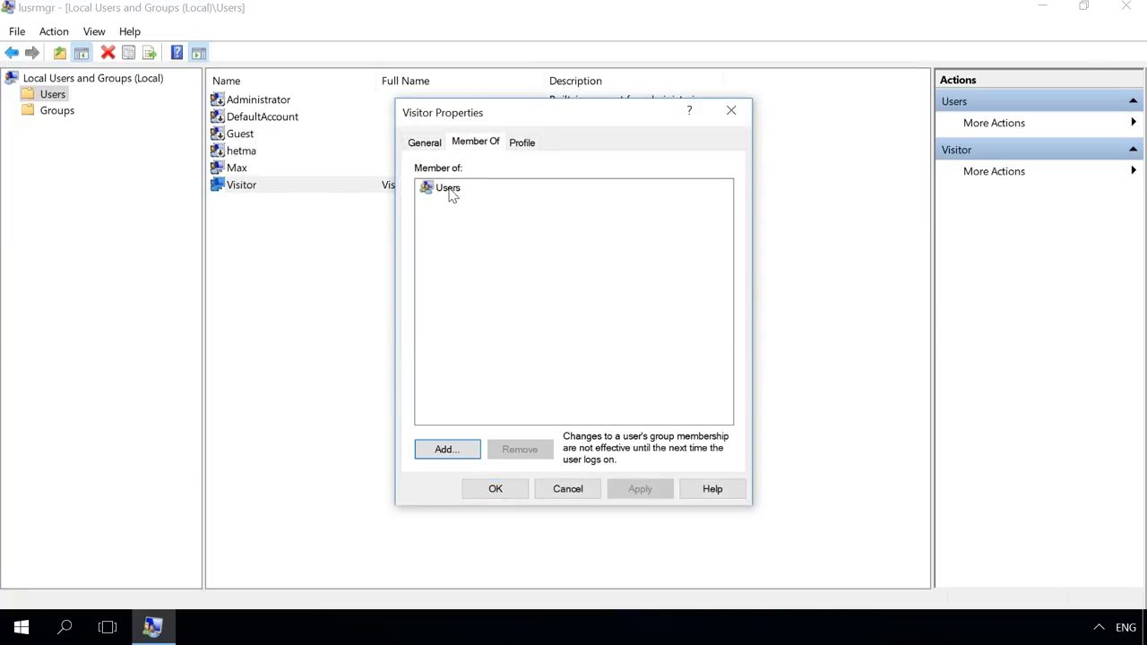
{"action": "left_click", "coordinate": [520, 449]}
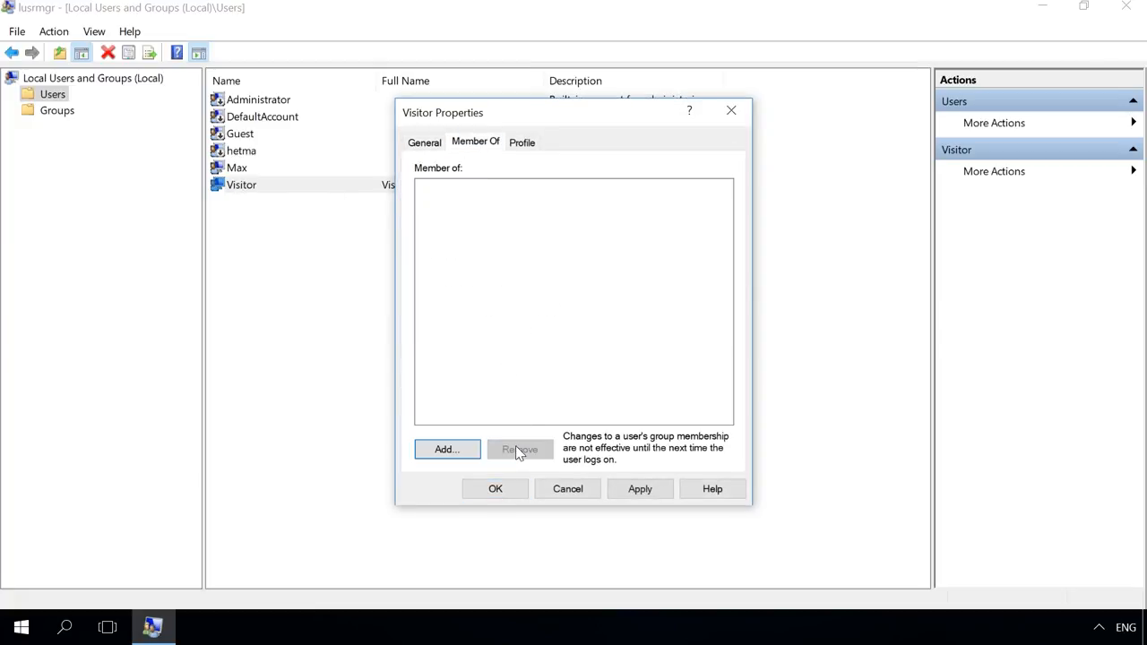
{"action": "left_click", "coordinate": [446, 449]}
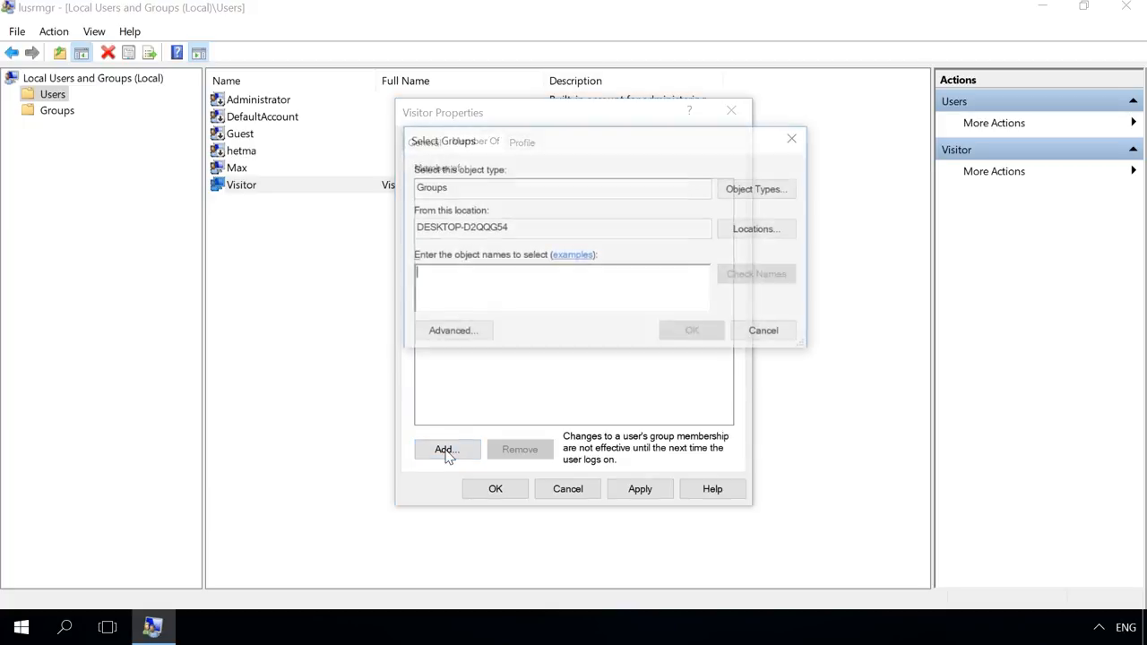
{"action": "left_click", "coordinate": [446, 449]}
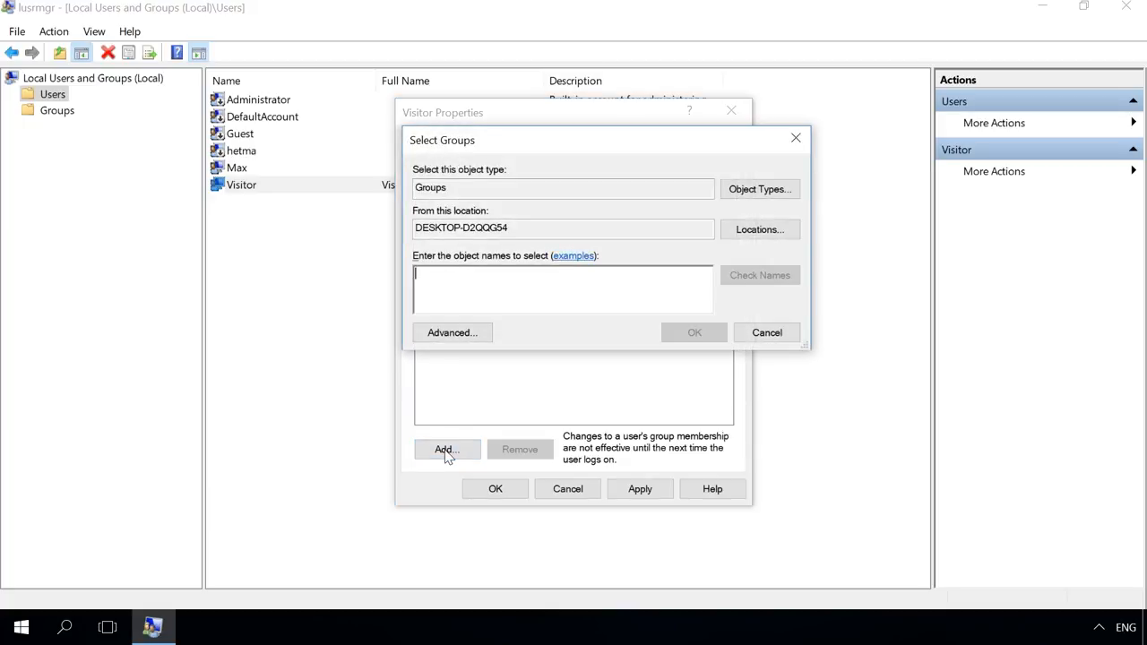
{"action": "mouse_move", "coordinate": [477, 347]}
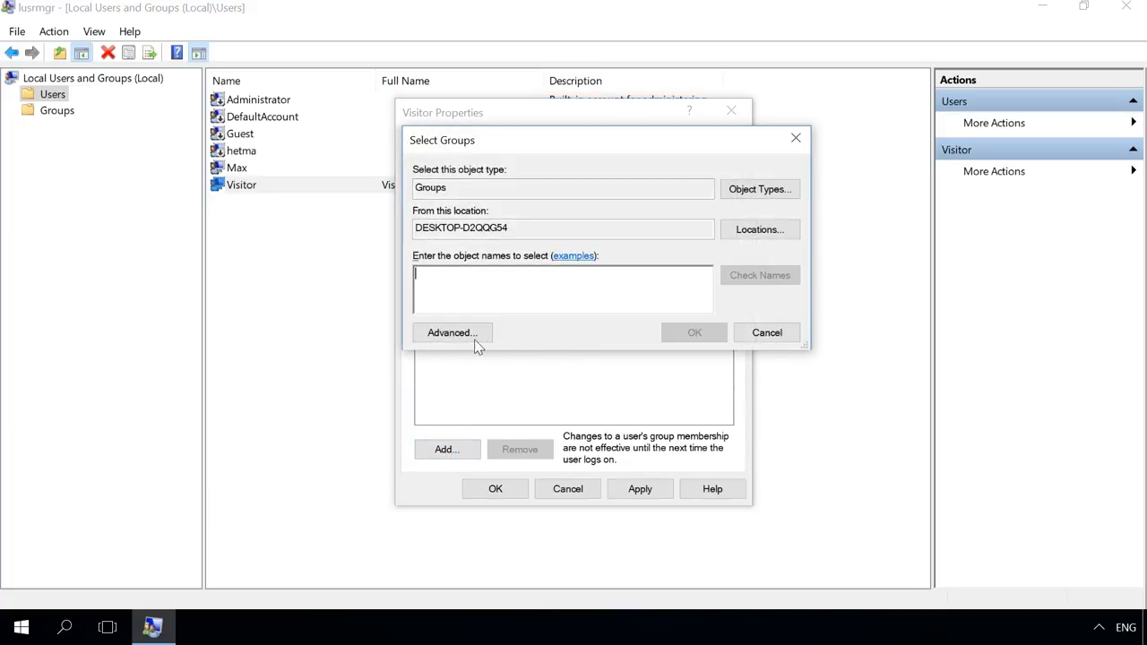
Via Advanced > Find Now select the Guests group, confirm it and apply the membership
{"action": "left_click", "coordinate": [452, 332]}
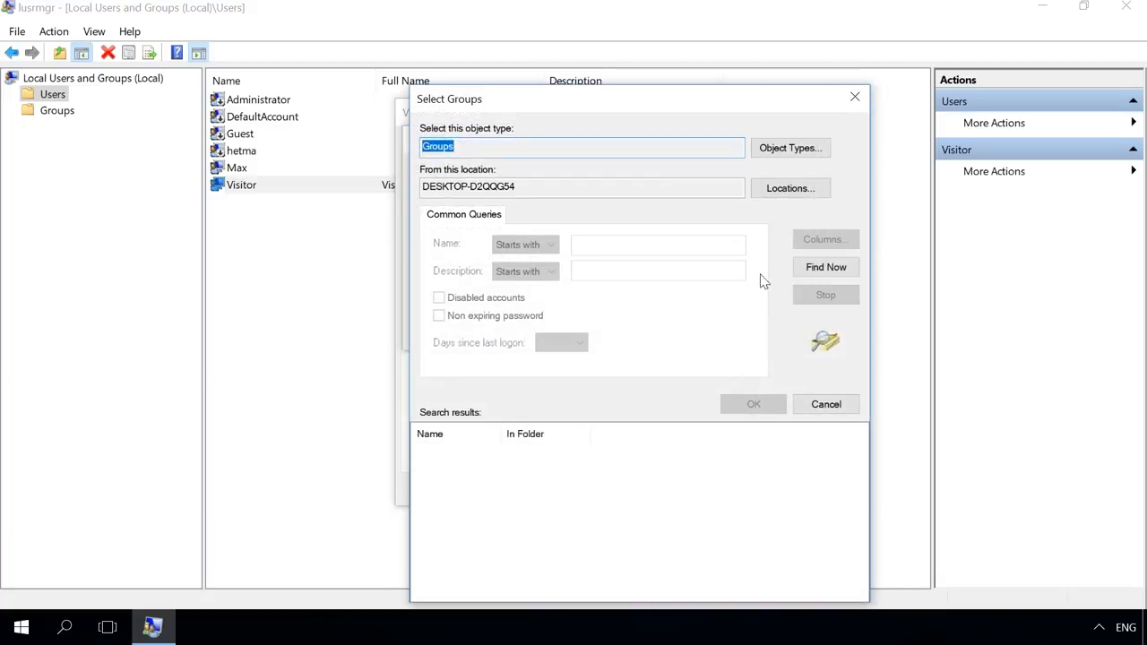
{"action": "left_click", "coordinate": [825, 267]}
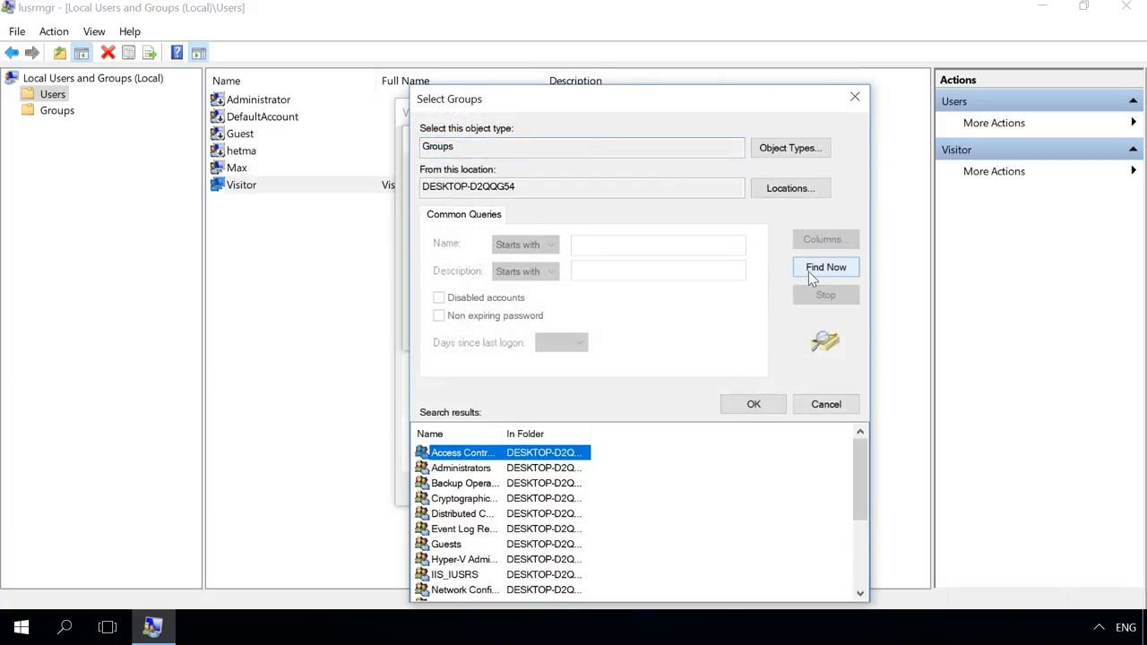
{"action": "left_click", "coordinate": [447, 544]}
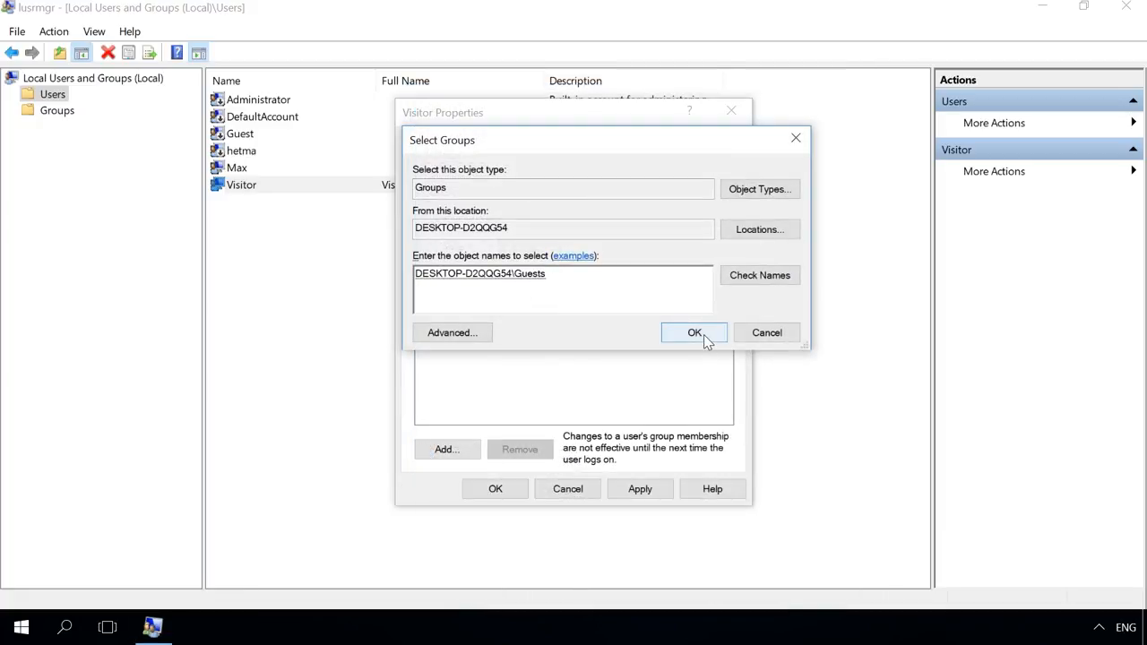
{"action": "left_click", "coordinate": [693, 332]}
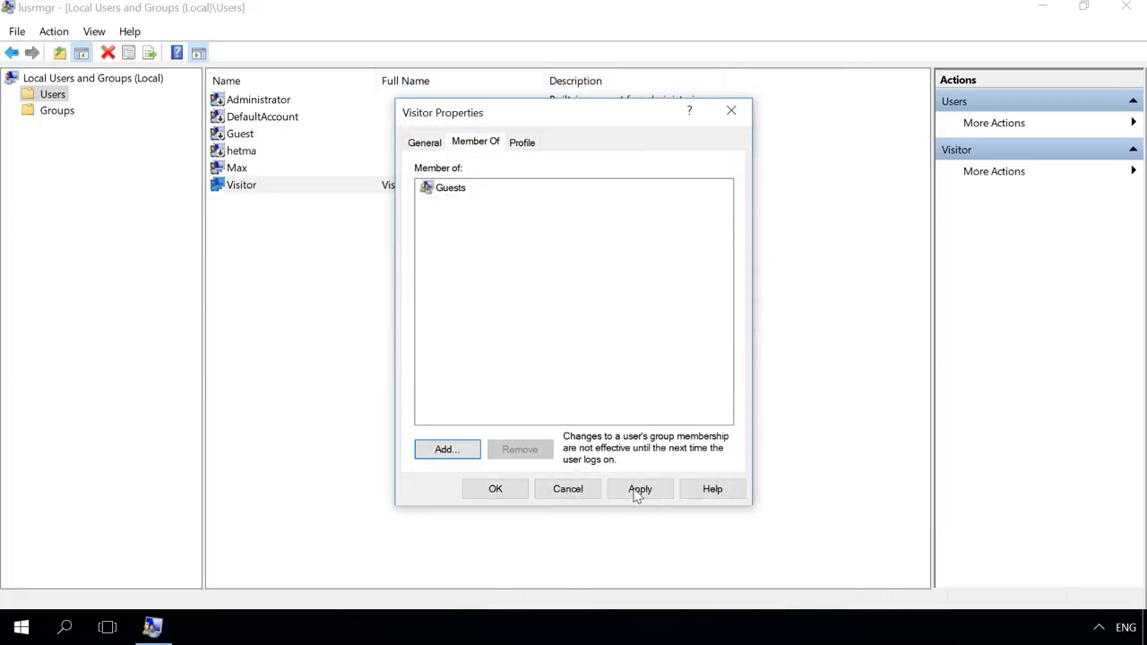
{"action": "left_click", "coordinate": [494, 488]}
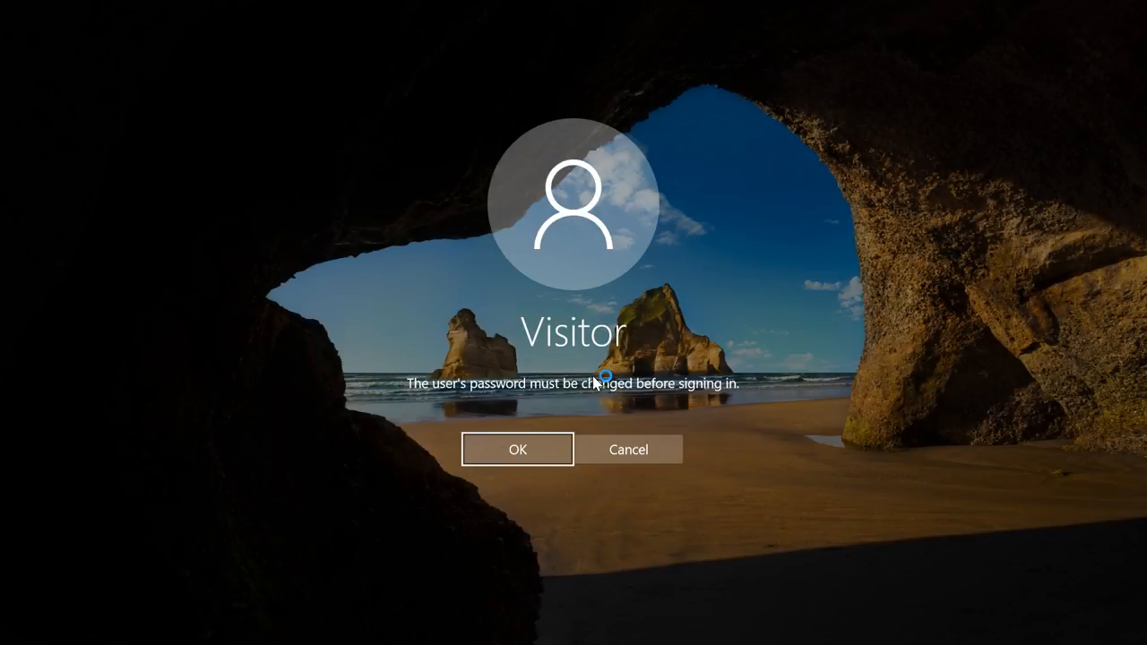
{"action": "mouse_move", "coordinate": [537, 452]}
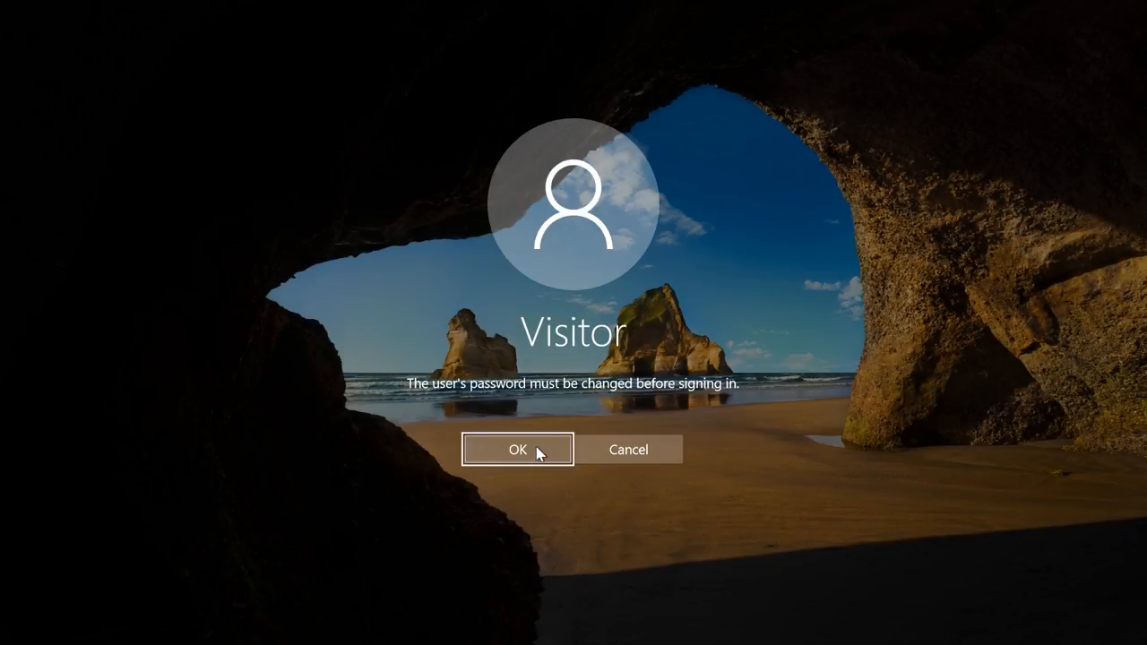
At Visitor sign-in, accept the required change, submit old and new passwords and dismiss the confirmation
{"action": "left_click", "coordinate": [516, 449]}
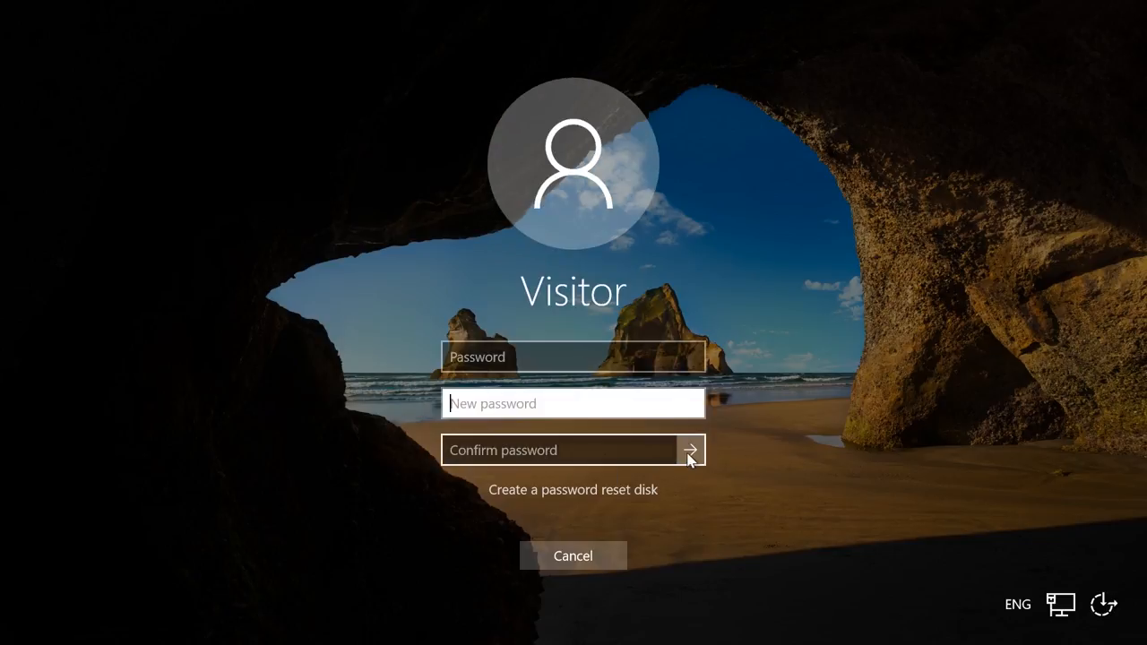
{"action": "left_click", "coordinate": [690, 450]}
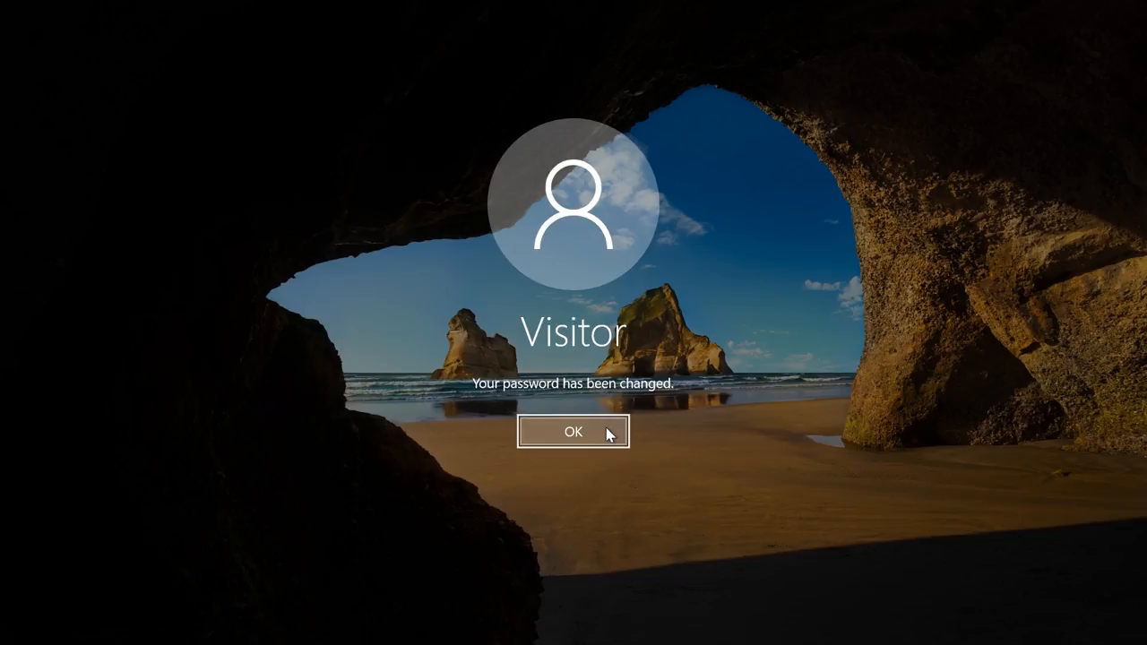
{"action": "left_click", "coordinate": [572, 431]}
{"action": "type", "text": "con"}
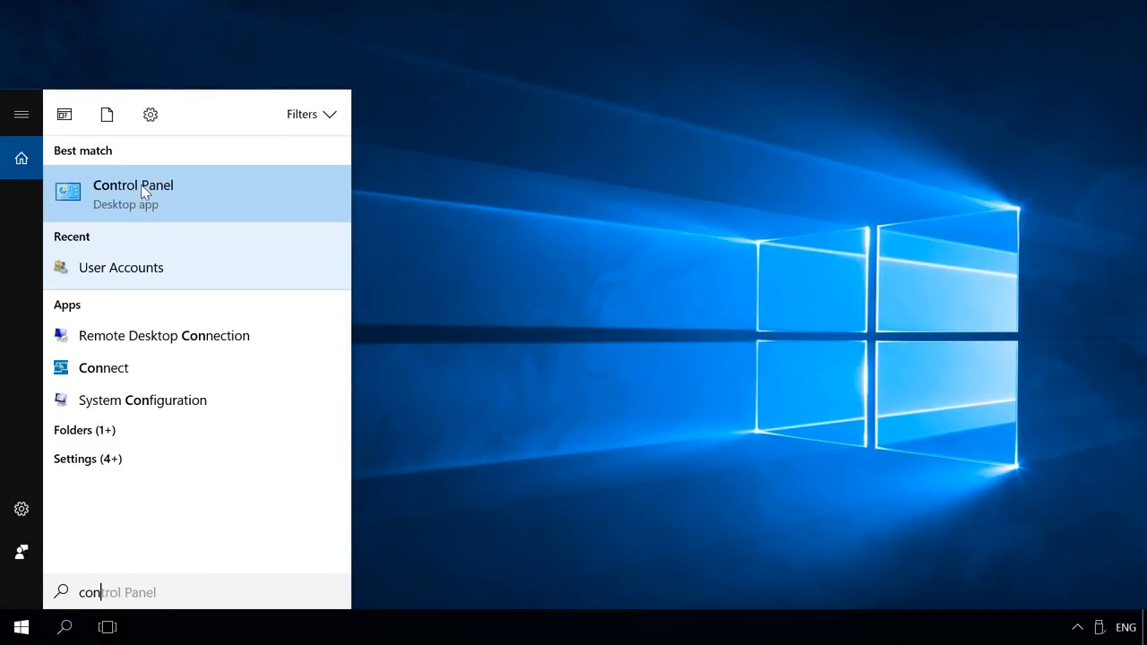
Reach Control Panel's Create a password page for the Visitor guest account
{"action": "left_click", "coordinate": [133, 194]}
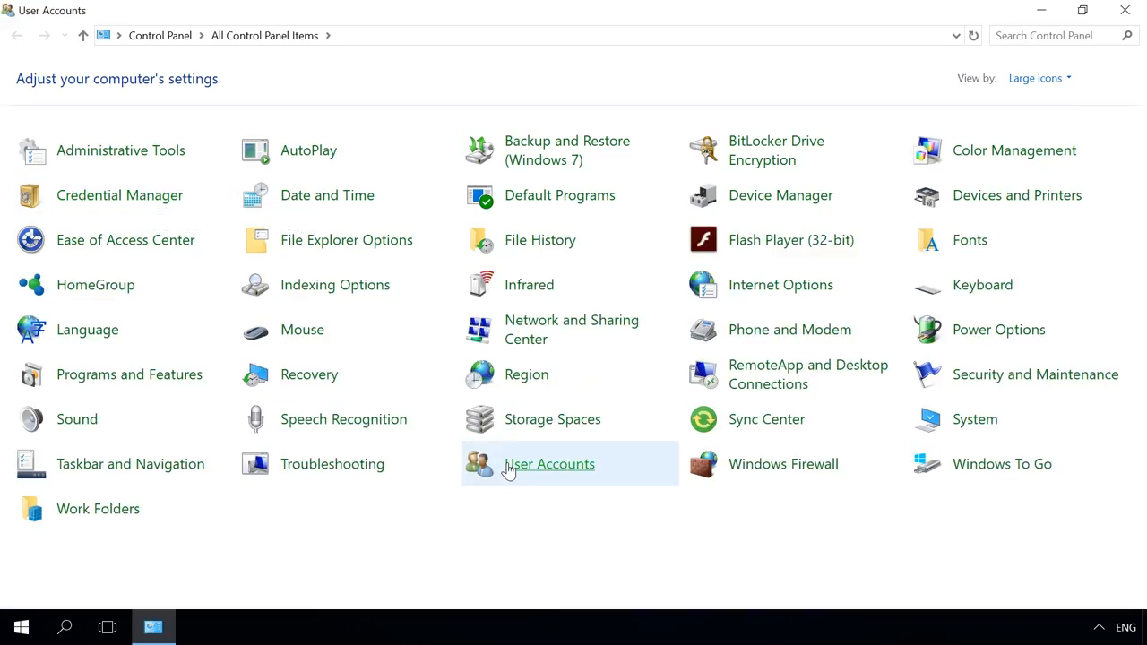
{"action": "left_click", "coordinate": [548, 464]}
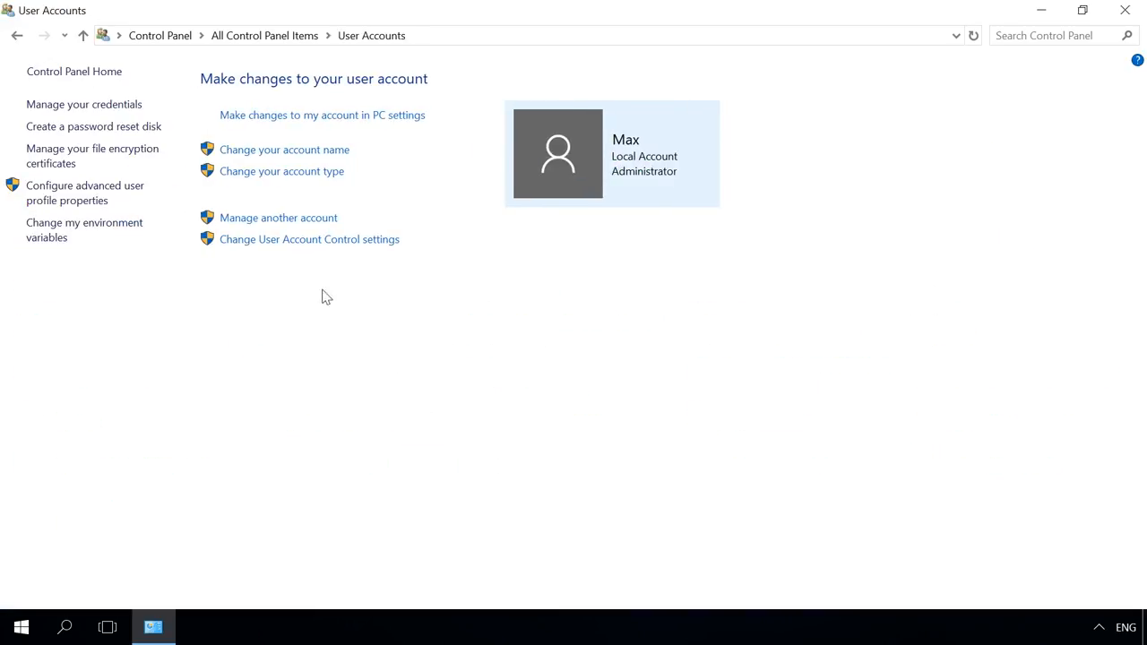
{"action": "left_click", "coordinate": [278, 218]}
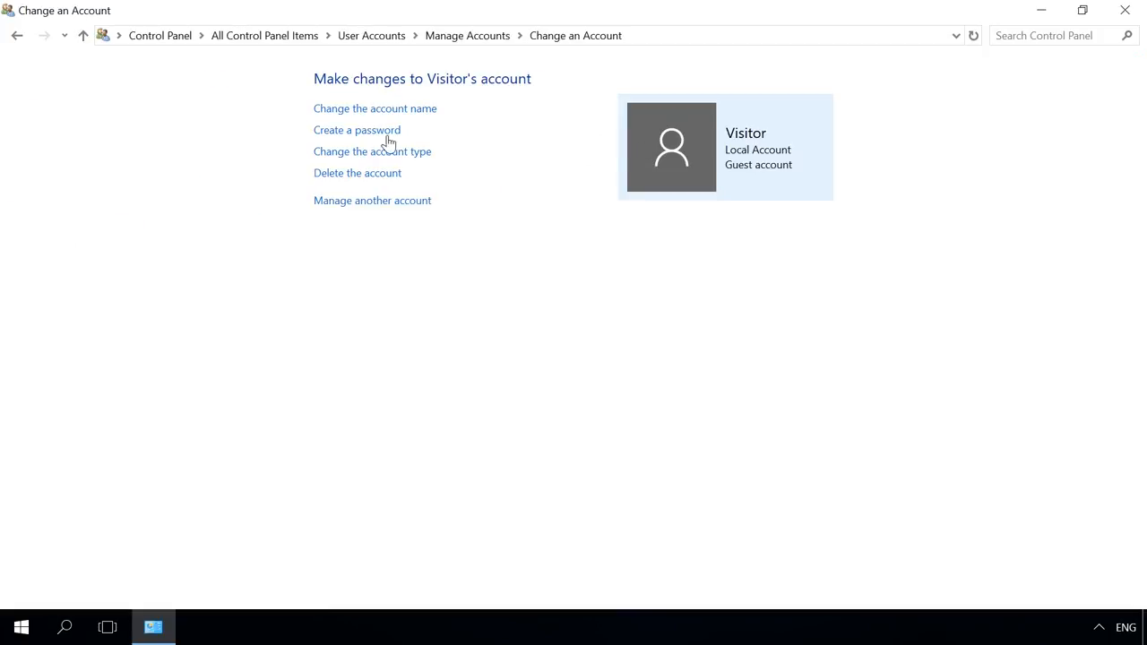
{"action": "left_click", "coordinate": [356, 130]}
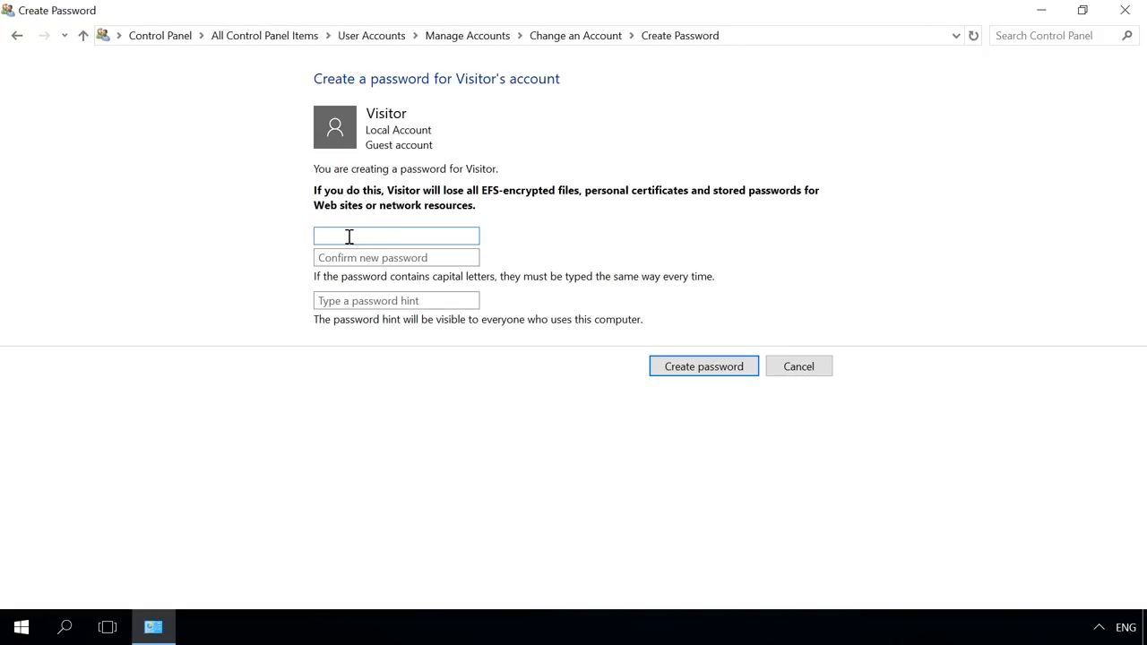
{"action": "left_click", "coordinate": [396, 300]}
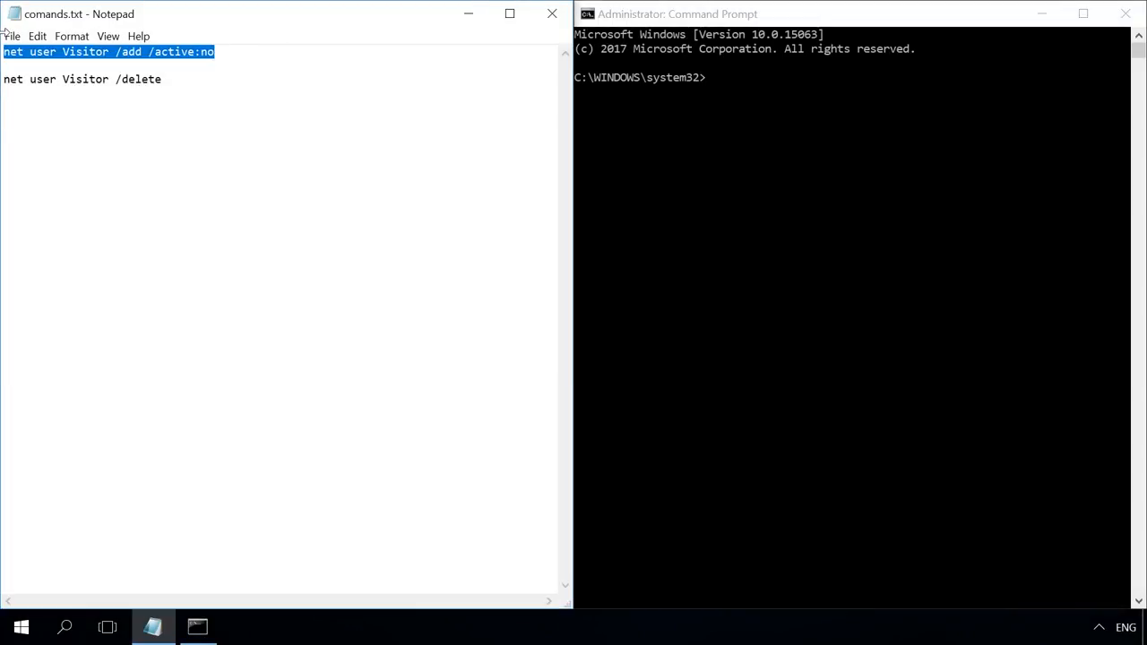
Run the saved 'net user Visitor /add /active:no' command in the Command Prompt
{"action": "key", "text": "enter"}
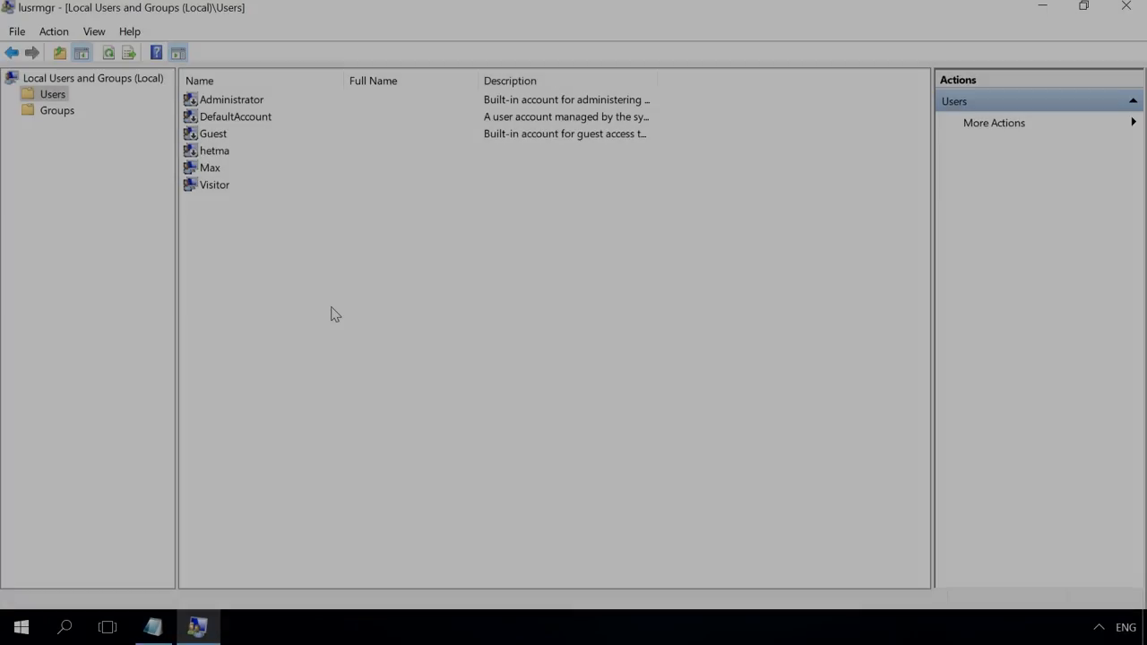
Delete the Visitor account from the Users list and confirm the deletion
{"action": "right_click", "coordinate": [213, 184]}
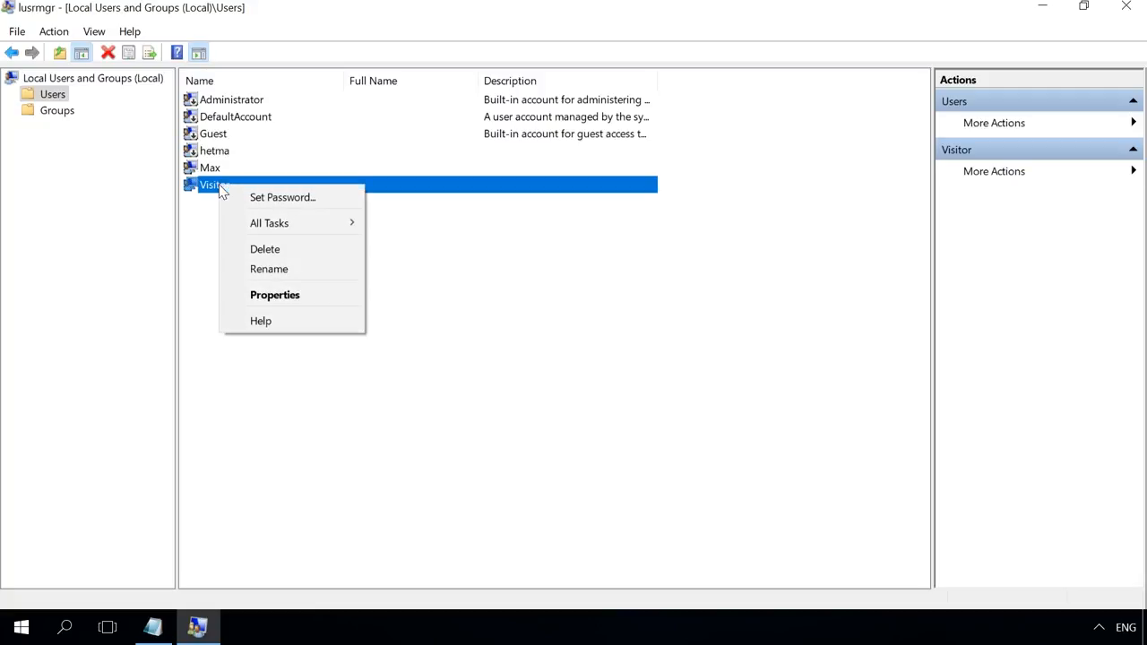
{"action": "left_click", "coordinate": [265, 249]}
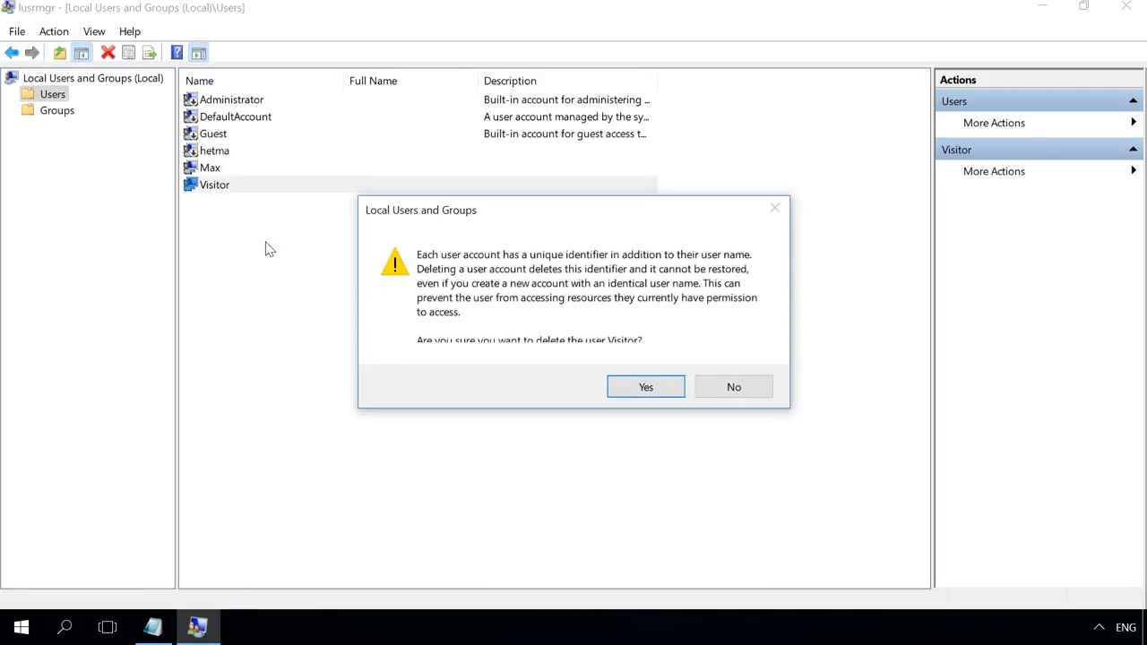
{"action": "left_click", "coordinate": [645, 386]}
{"action": "type", "text": "con"}
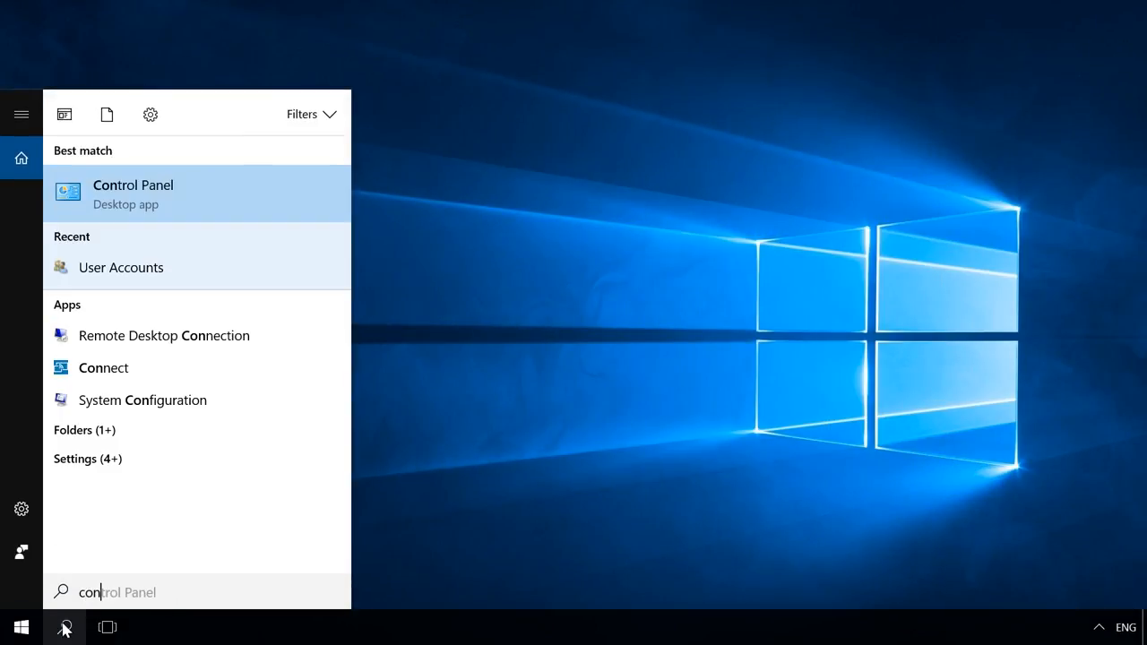
{"action": "left_click", "coordinate": [132, 193]}
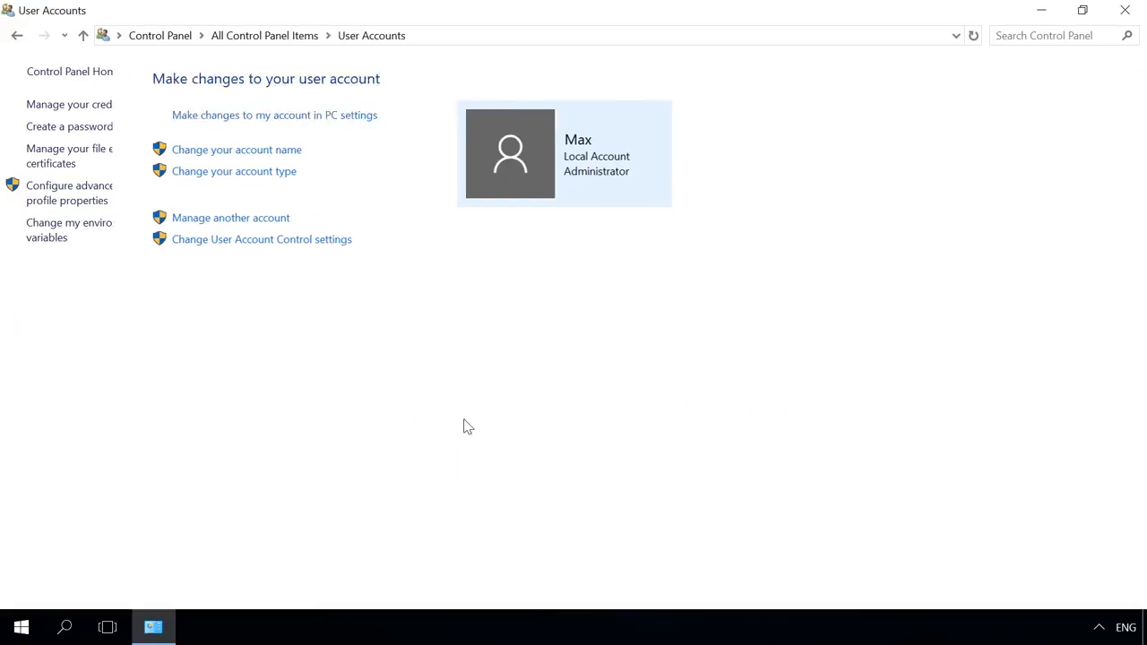
{"action": "left_click", "coordinate": [231, 217]}
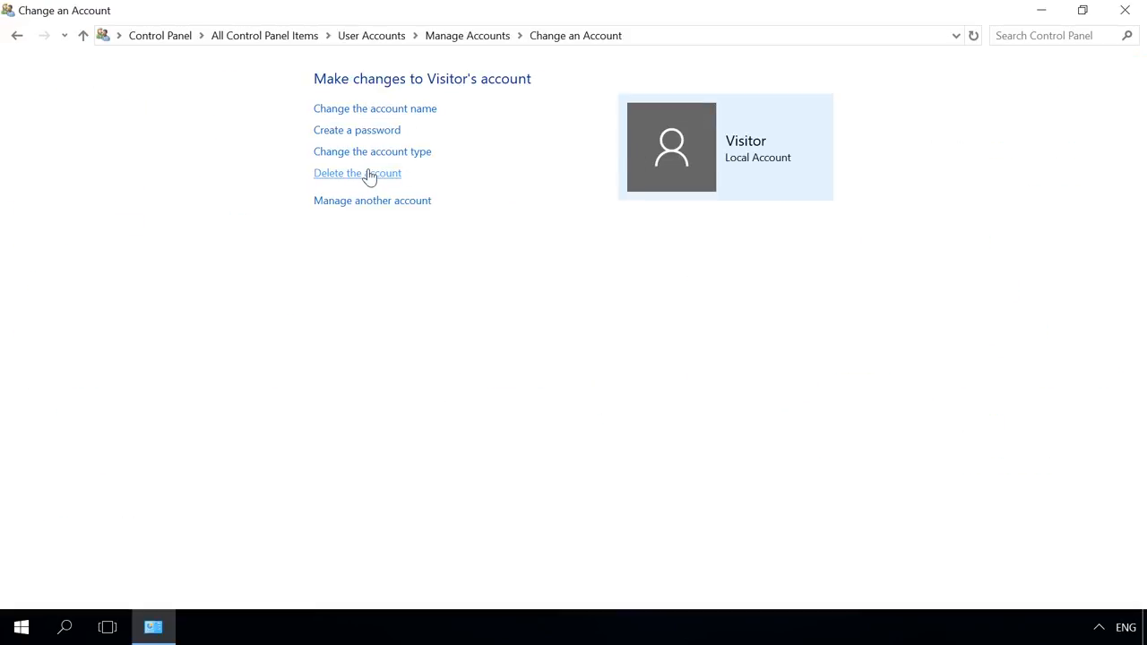
{"action": "left_click", "coordinate": [356, 173]}
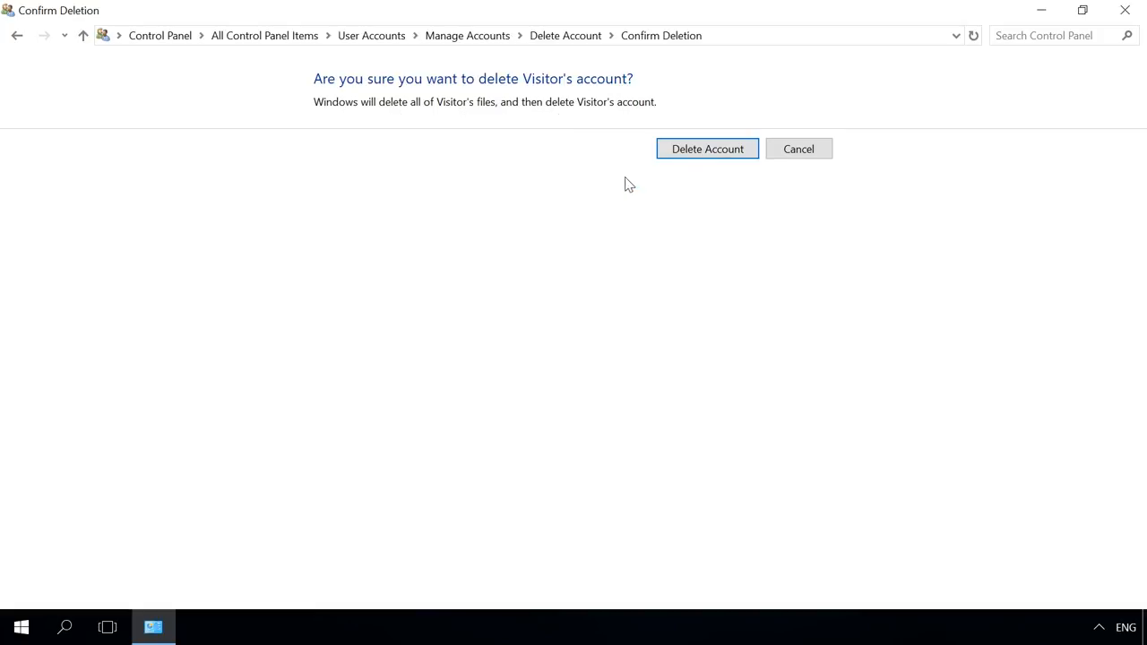
{"action": "left_click", "coordinate": [707, 149]}
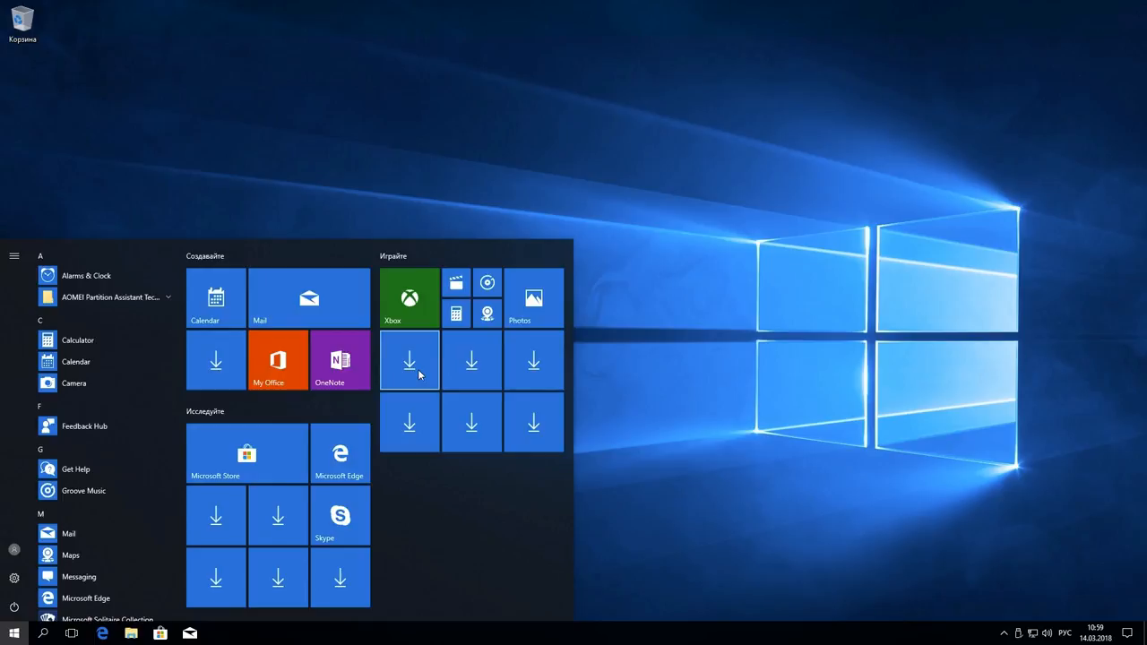
Show the unpin/uninstall options for a pending-download Start menu tile
{"action": "right_click", "coordinate": [340, 515]}
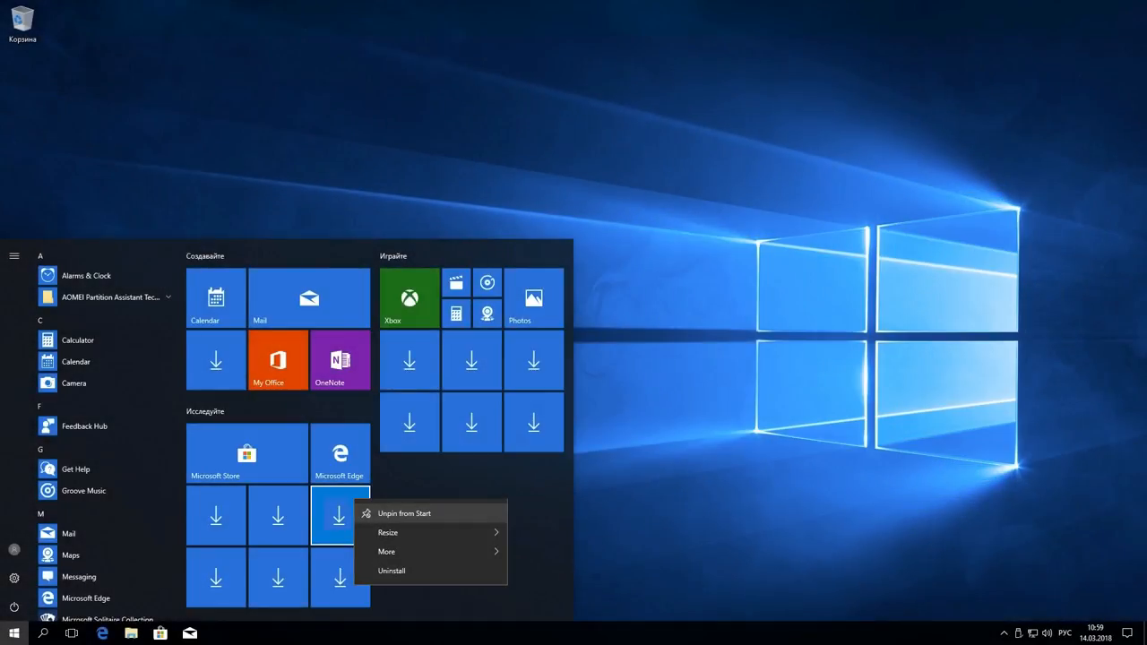